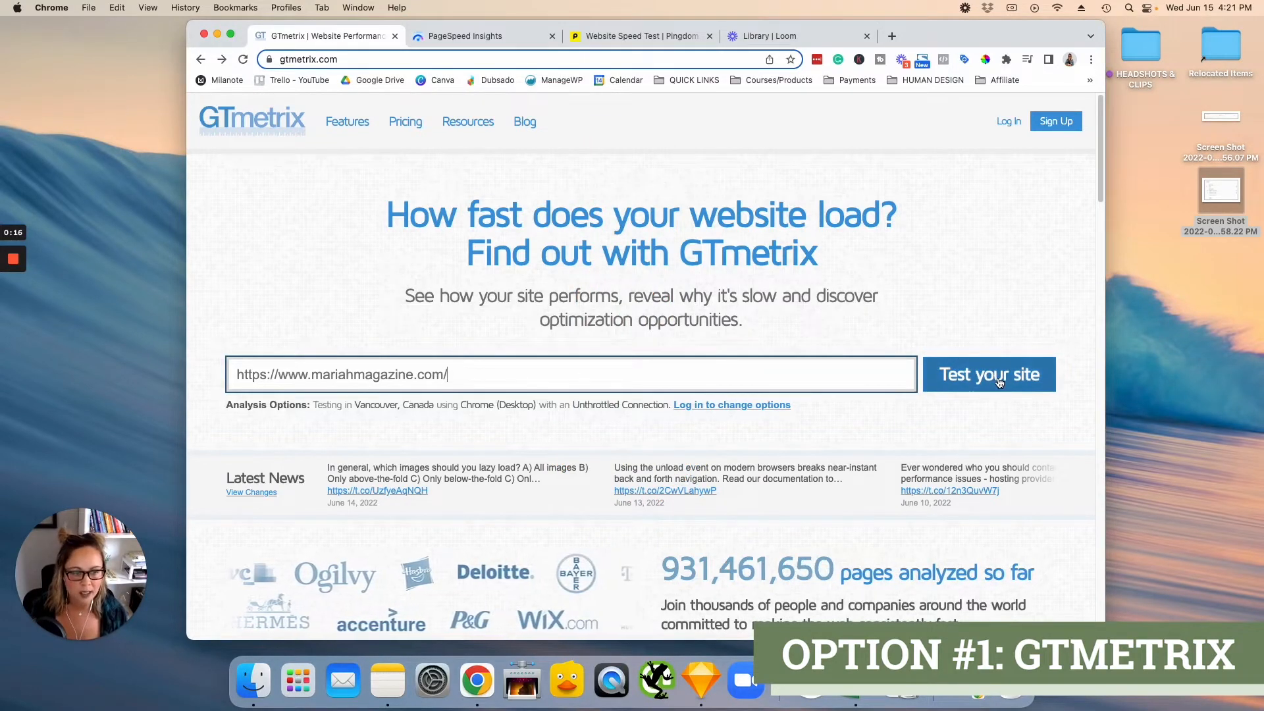
Run the GTmetrix test on mariahmagazine.com to get the grade B, 82%/86% report.
{"action": "left_click", "coordinate": [988, 373]}
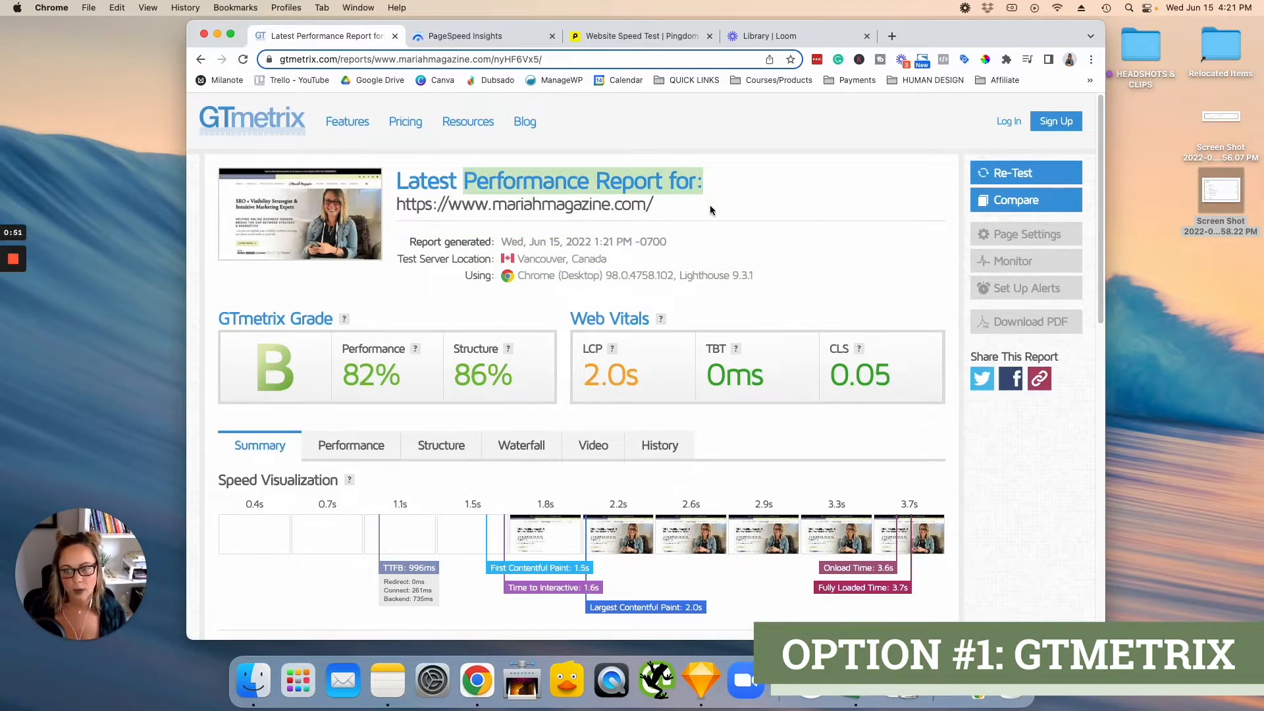
{"action": "mouse_move", "coordinate": [384, 312]}
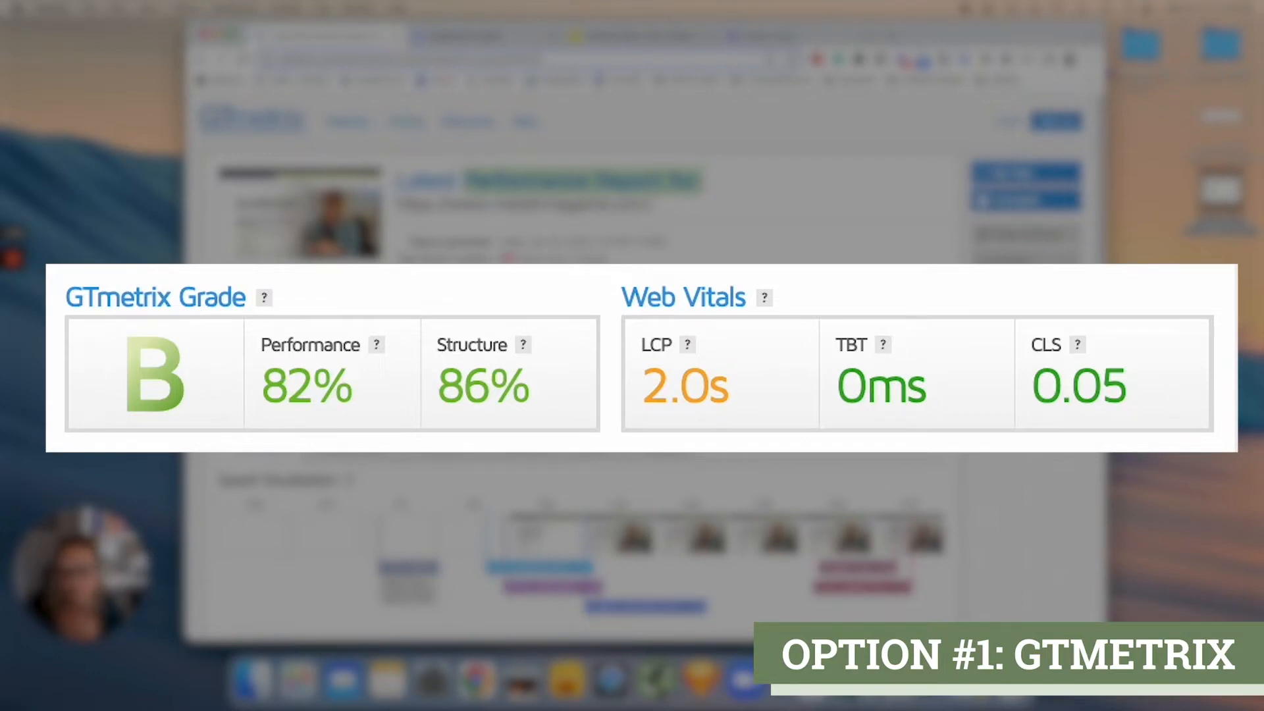
{"action": "mouse_move", "coordinate": [883, 347]}
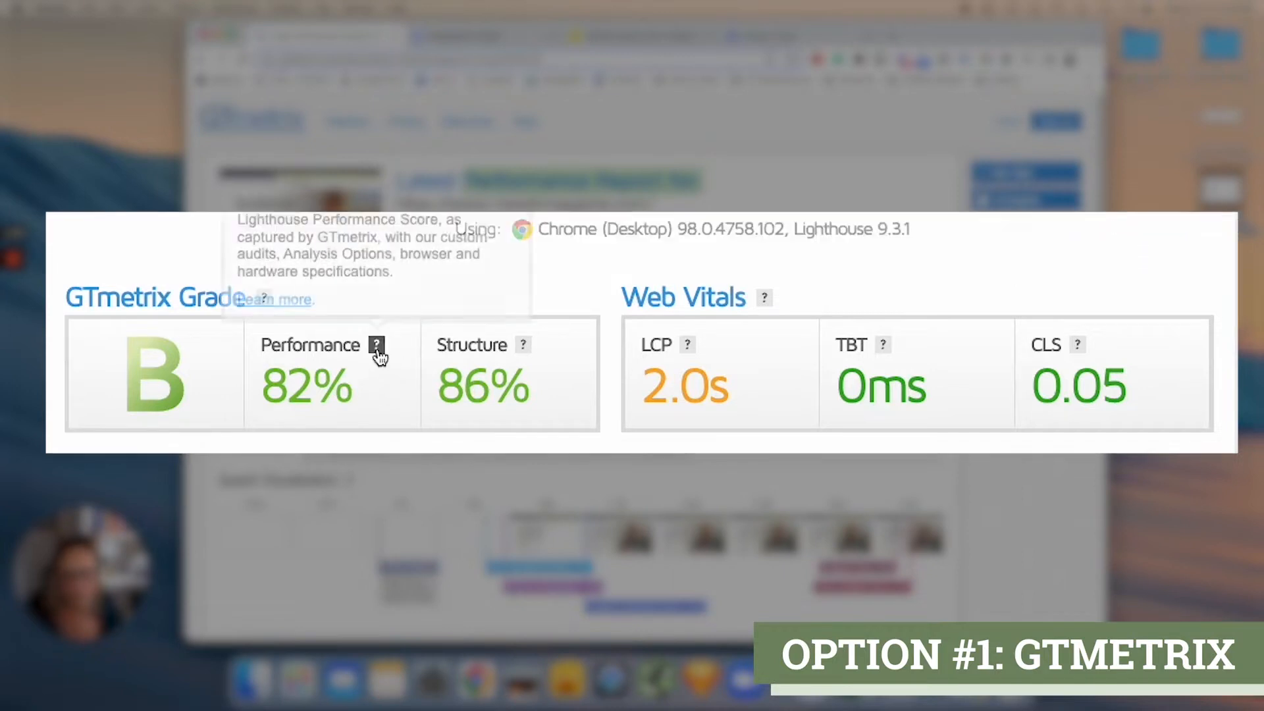
{"action": "mouse_move", "coordinate": [377, 345]}
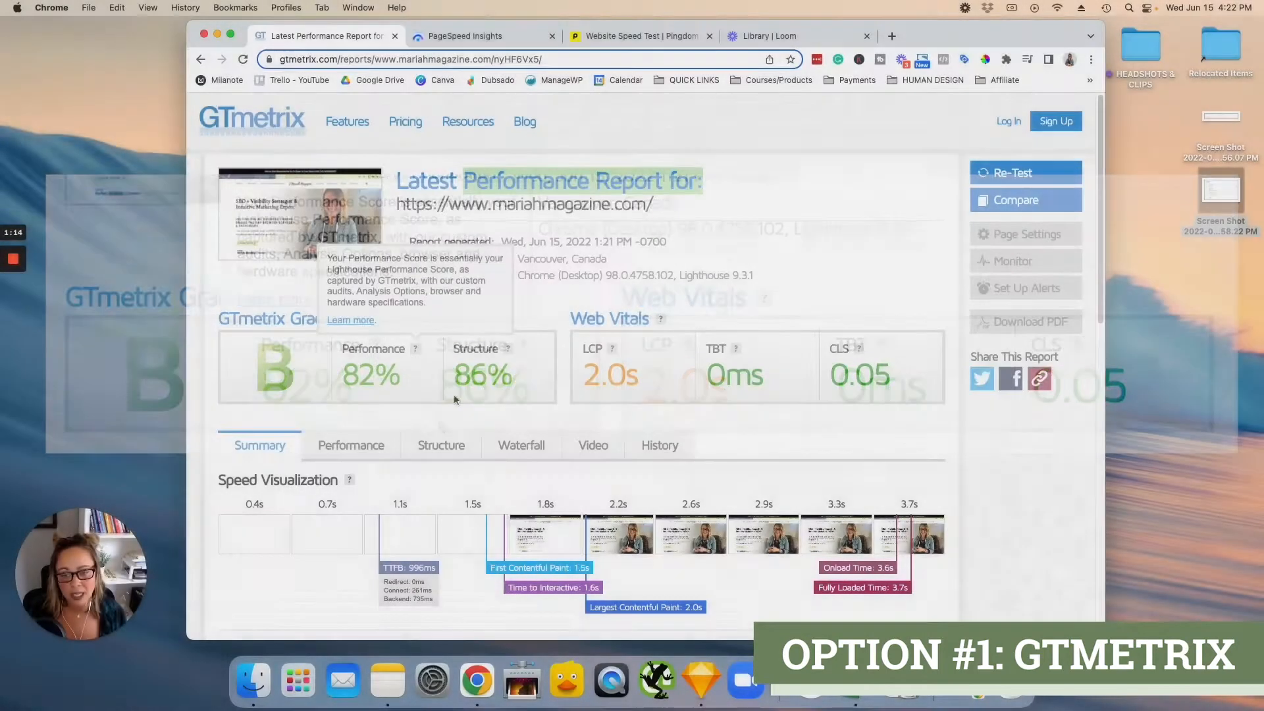
{"action": "mouse_move", "coordinate": [822, 436]}
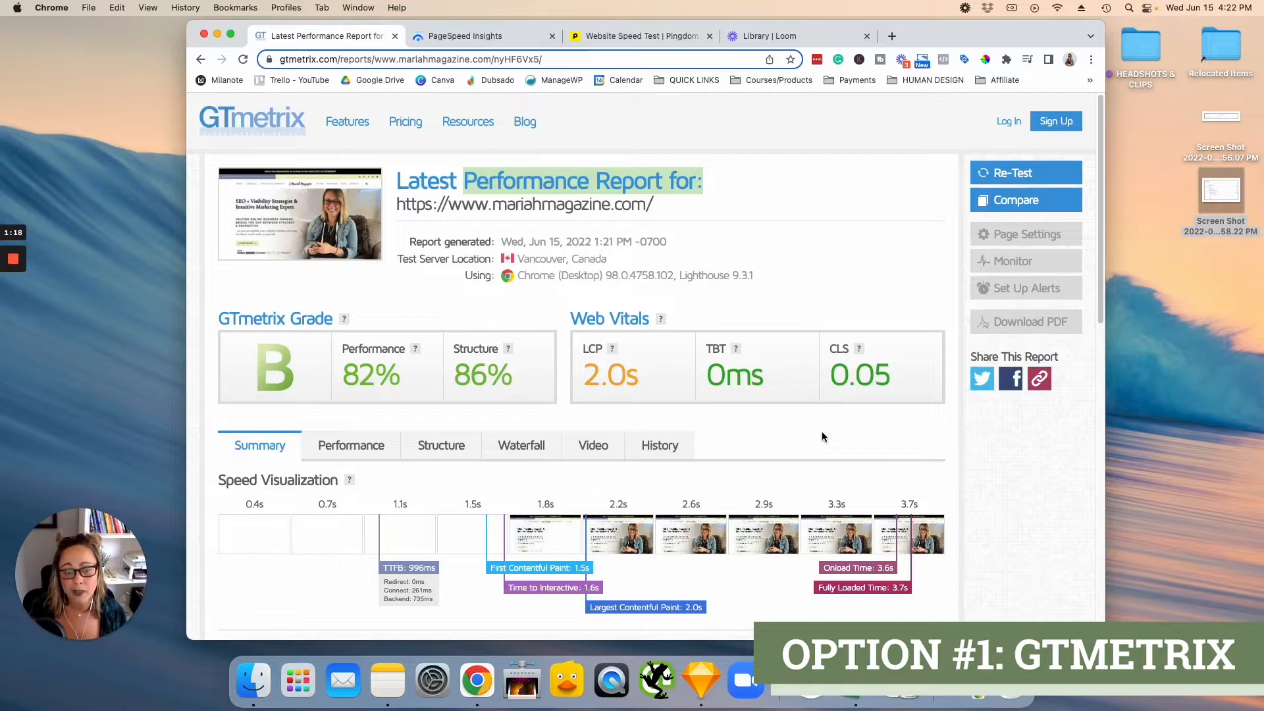
{"action": "scroll", "scroll_direction": "down", "scroll_amount": 3}
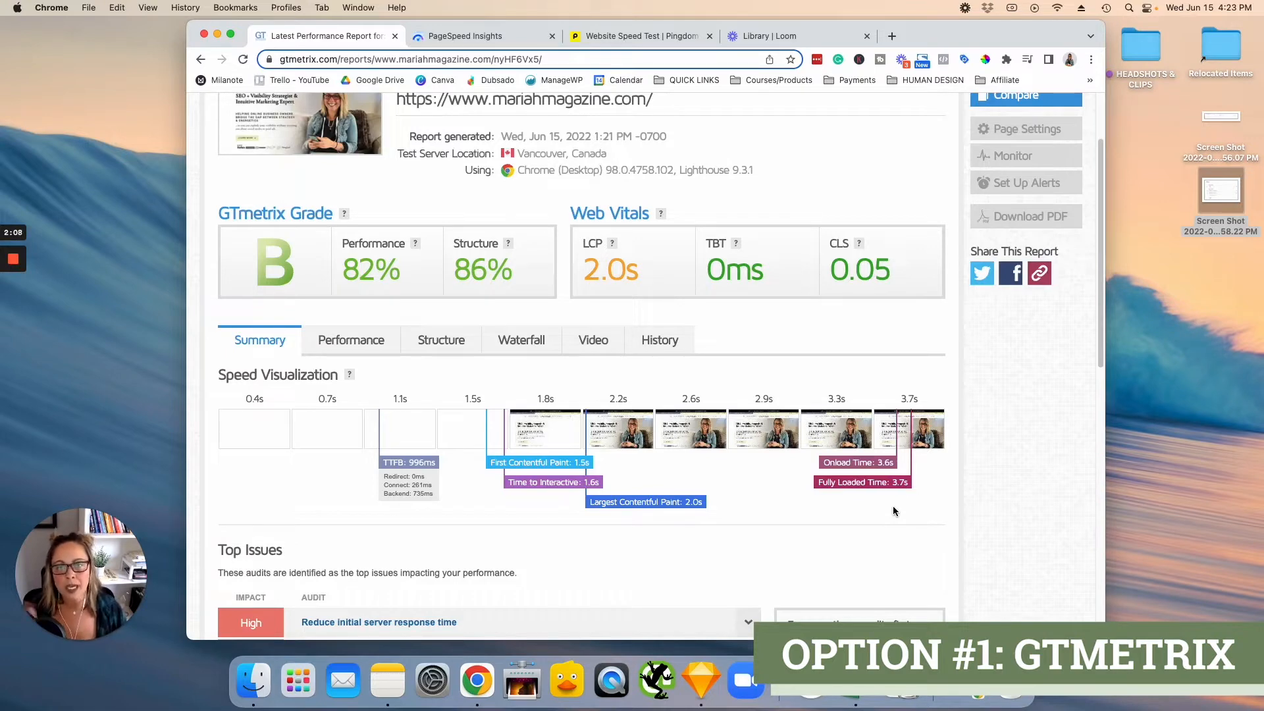
{"action": "mouse_move", "coordinate": [919, 449]}
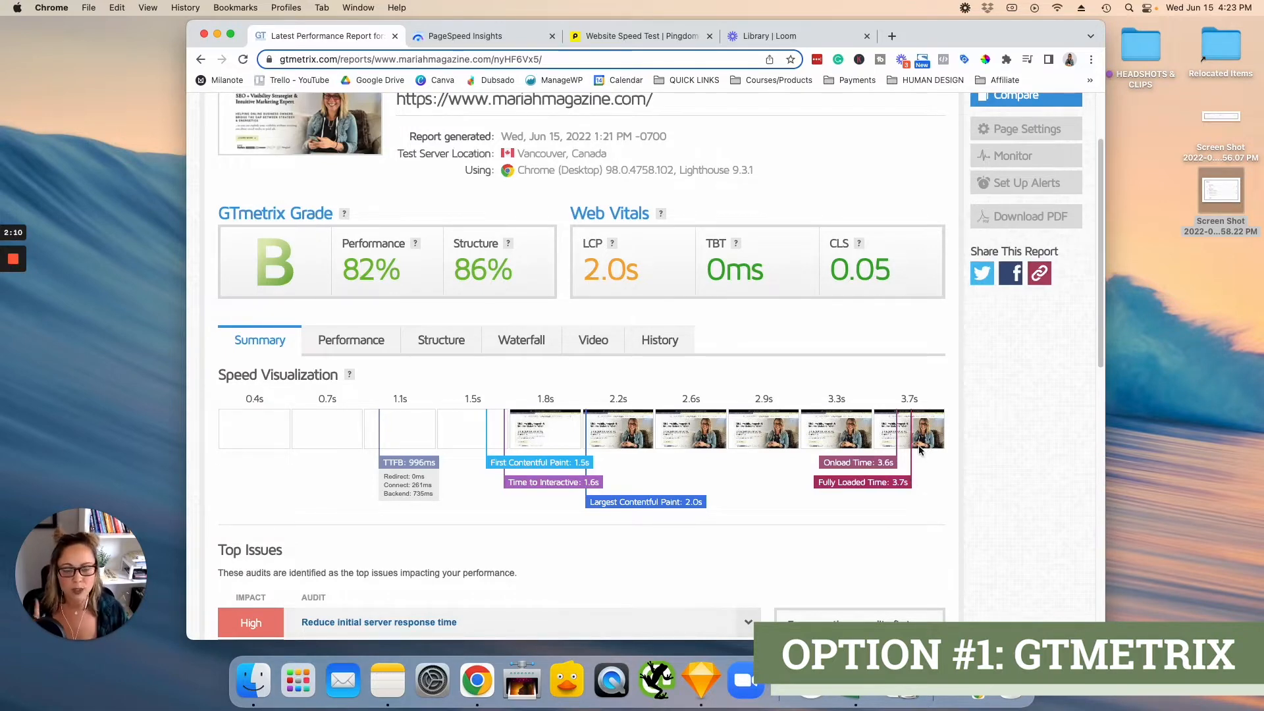
{"action": "scroll", "scroll_direction": "down", "scroll_amount": 3}
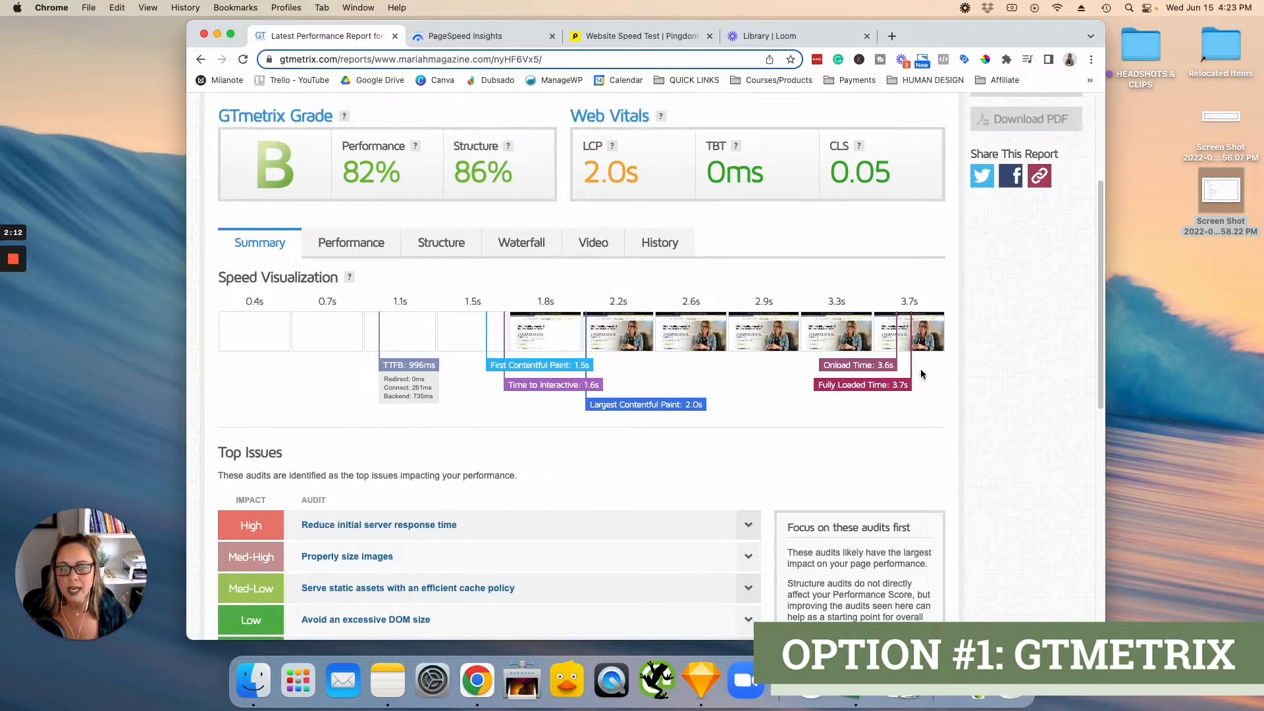
{"action": "mouse_move", "coordinate": [882, 407]}
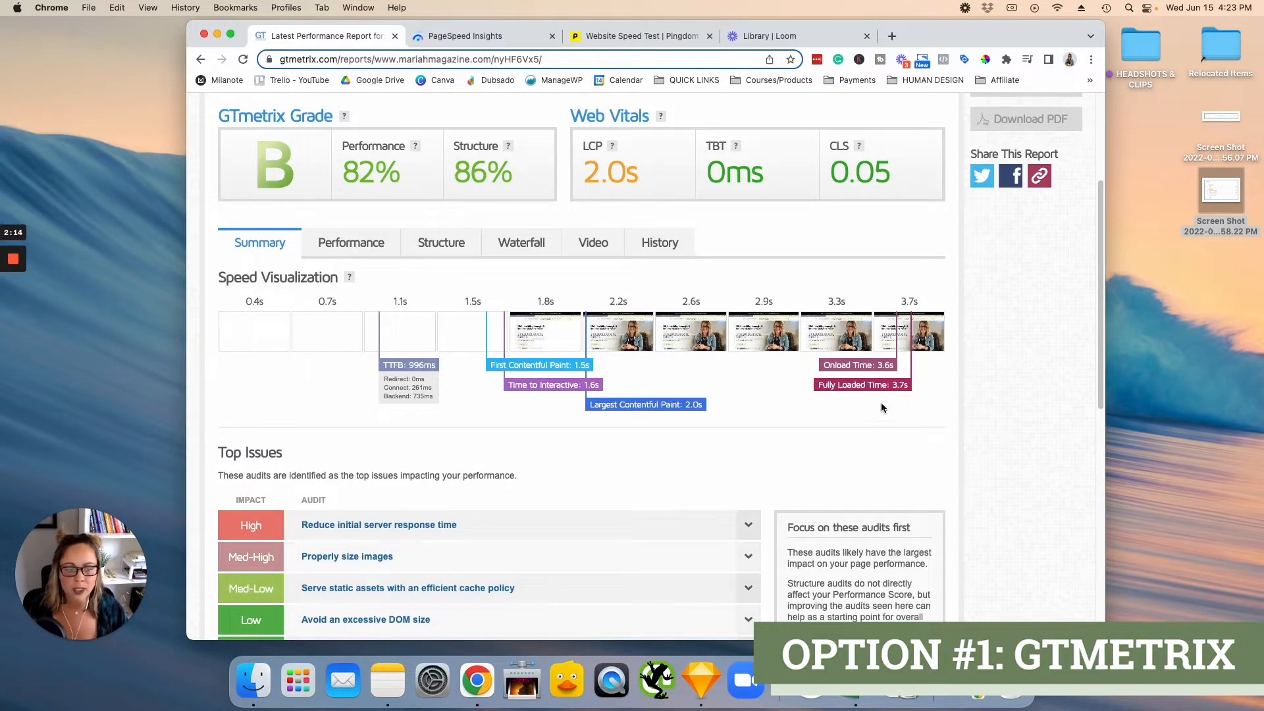
{"action": "mouse_move", "coordinate": [923, 422]}
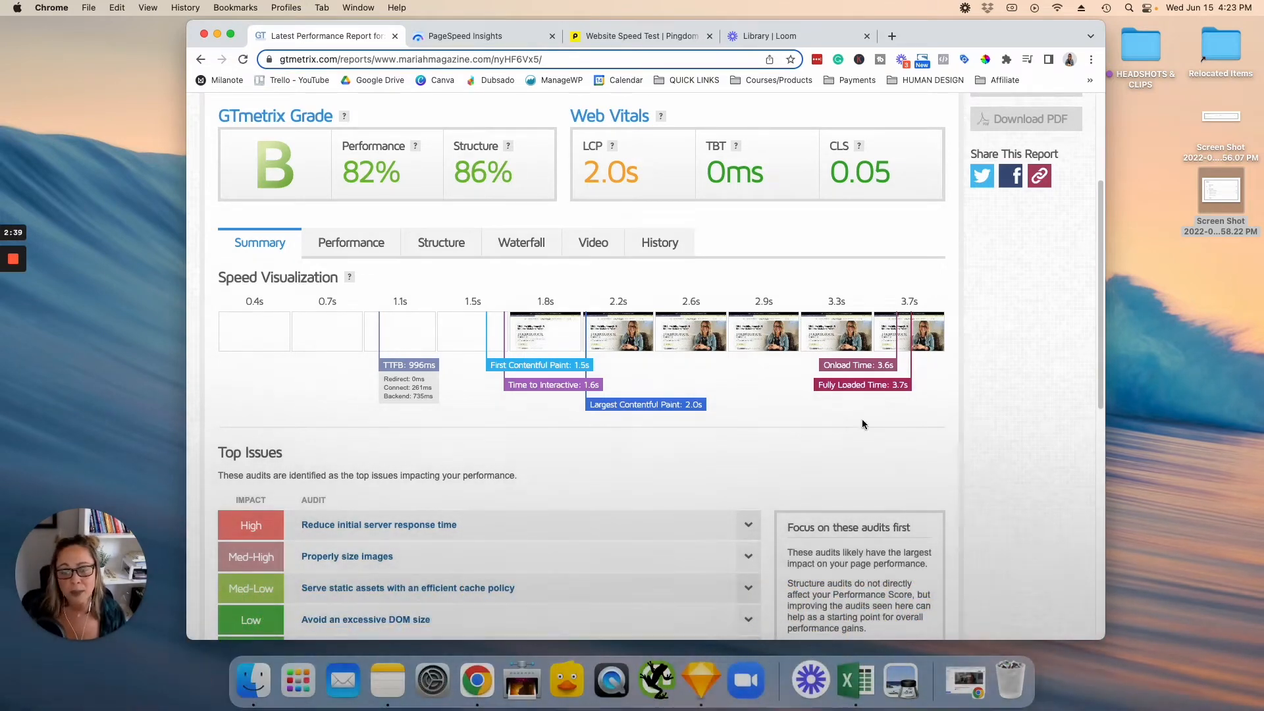
{"action": "scroll", "scroll_direction": "down", "scroll_amount": 3}
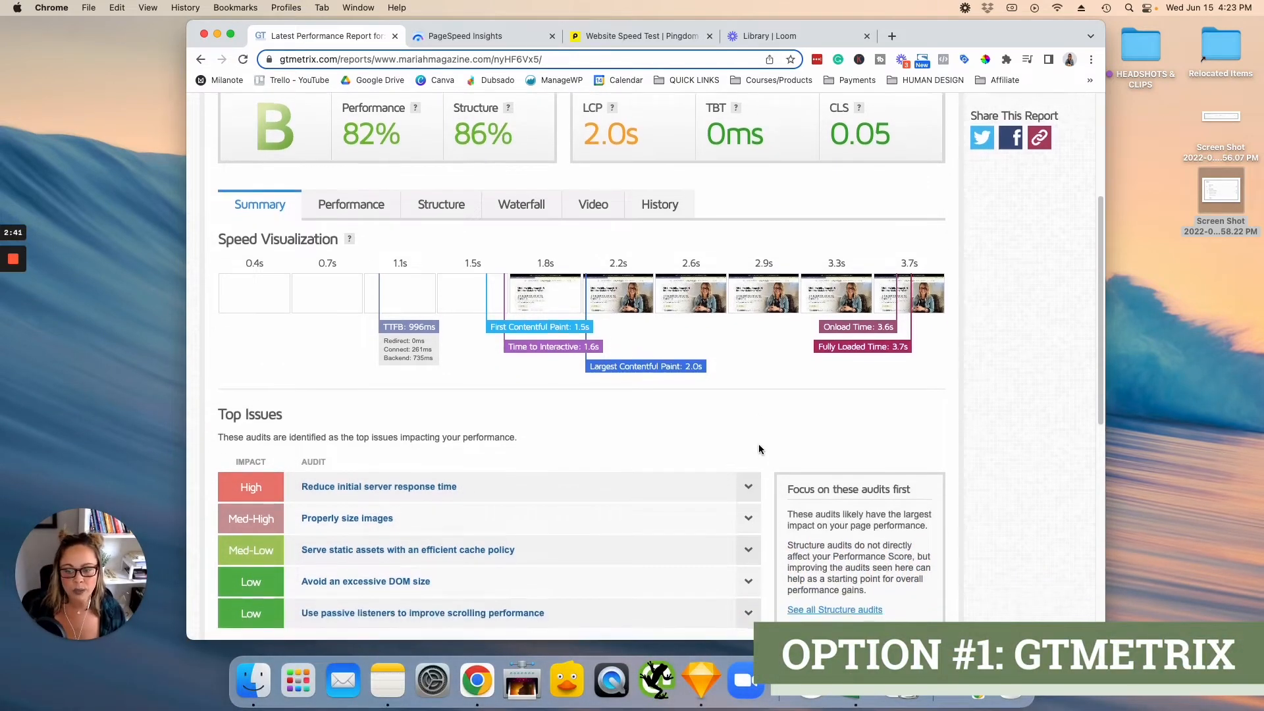
{"action": "scroll", "scroll_direction": "down", "scroll_amount": 3}
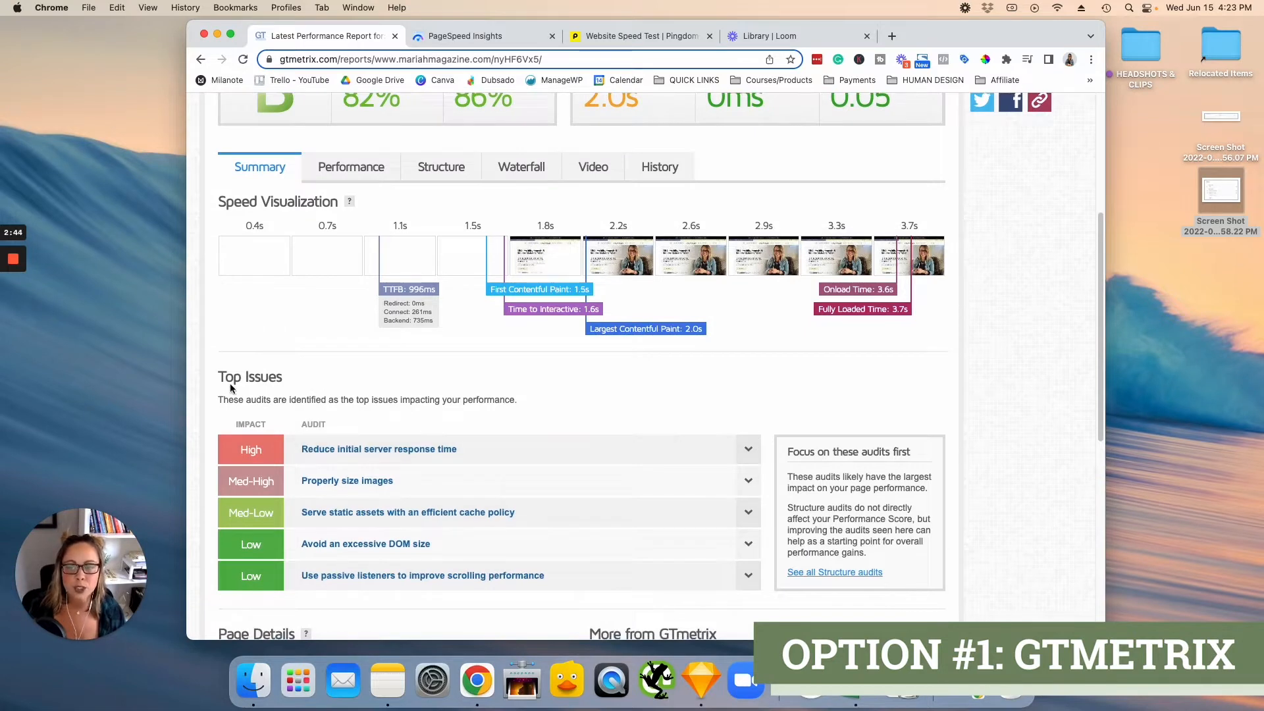
{"action": "mouse_move", "coordinate": [313, 387]}
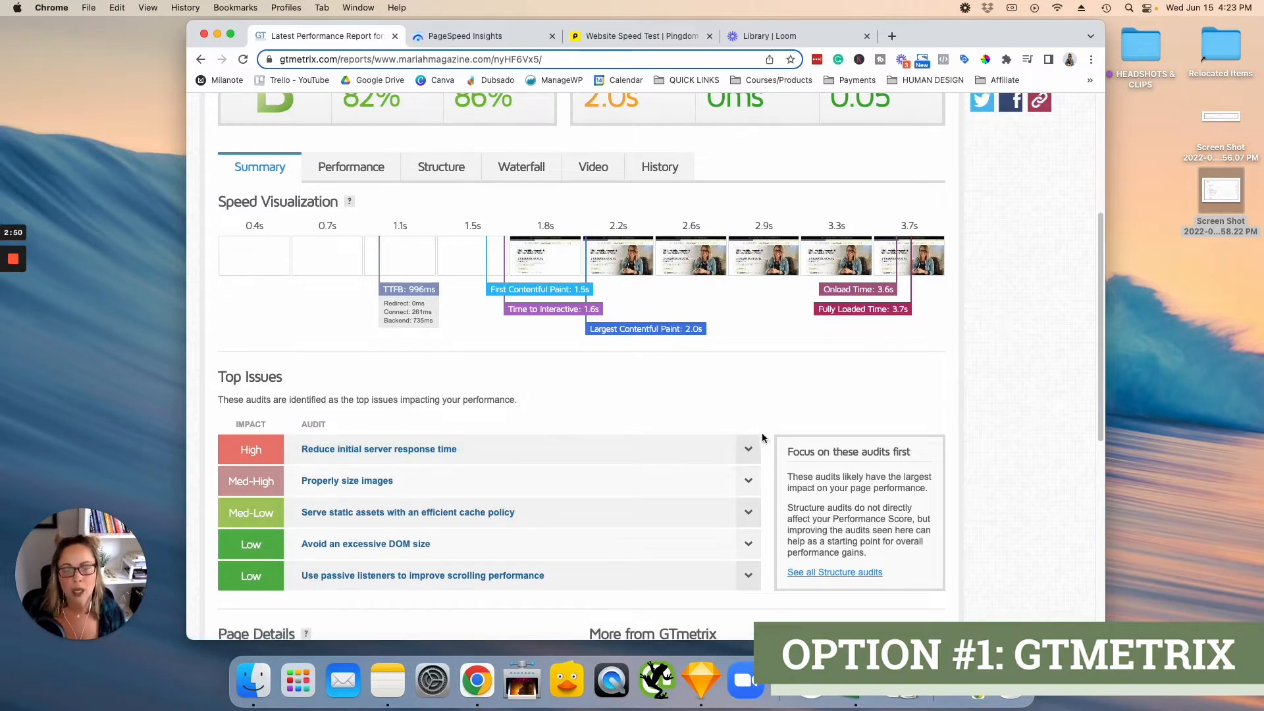
Expand 'Reduce initial server response time' to see the 734ms figure and WP Rocket advice.
{"action": "left_click", "coordinate": [379, 449]}
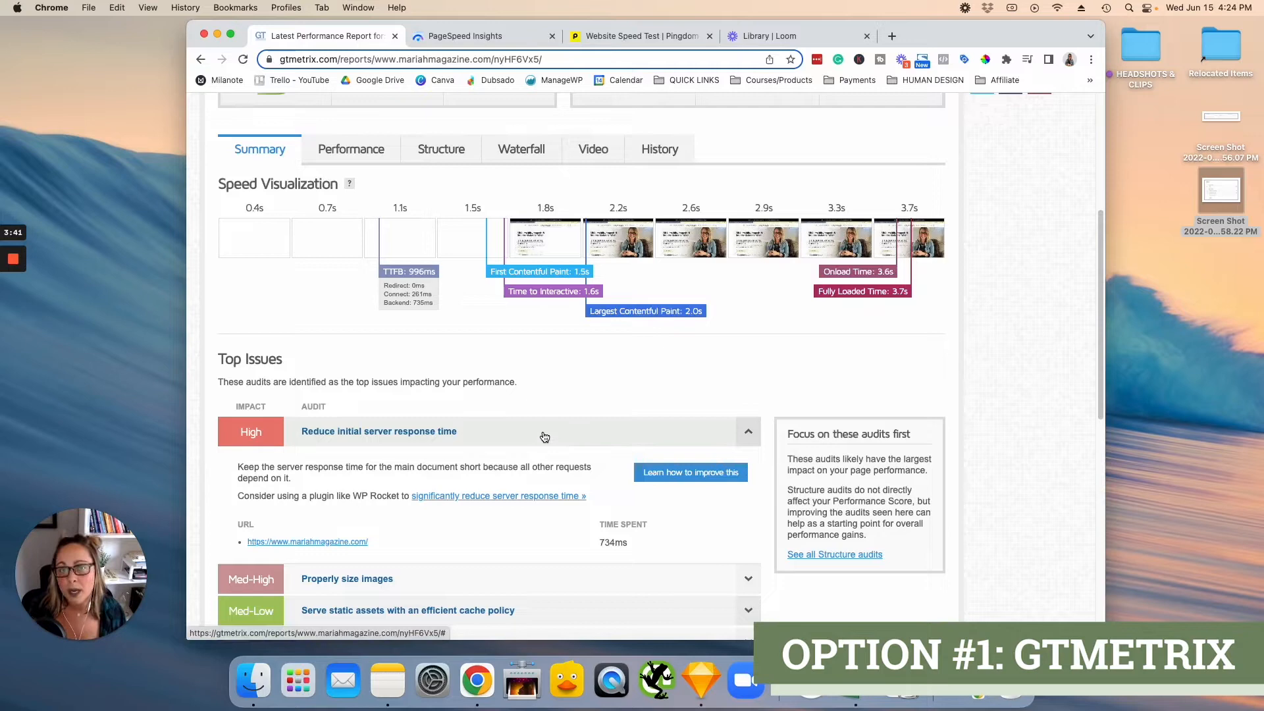
{"action": "scroll", "scroll_direction": "down", "scroll_amount": 3}
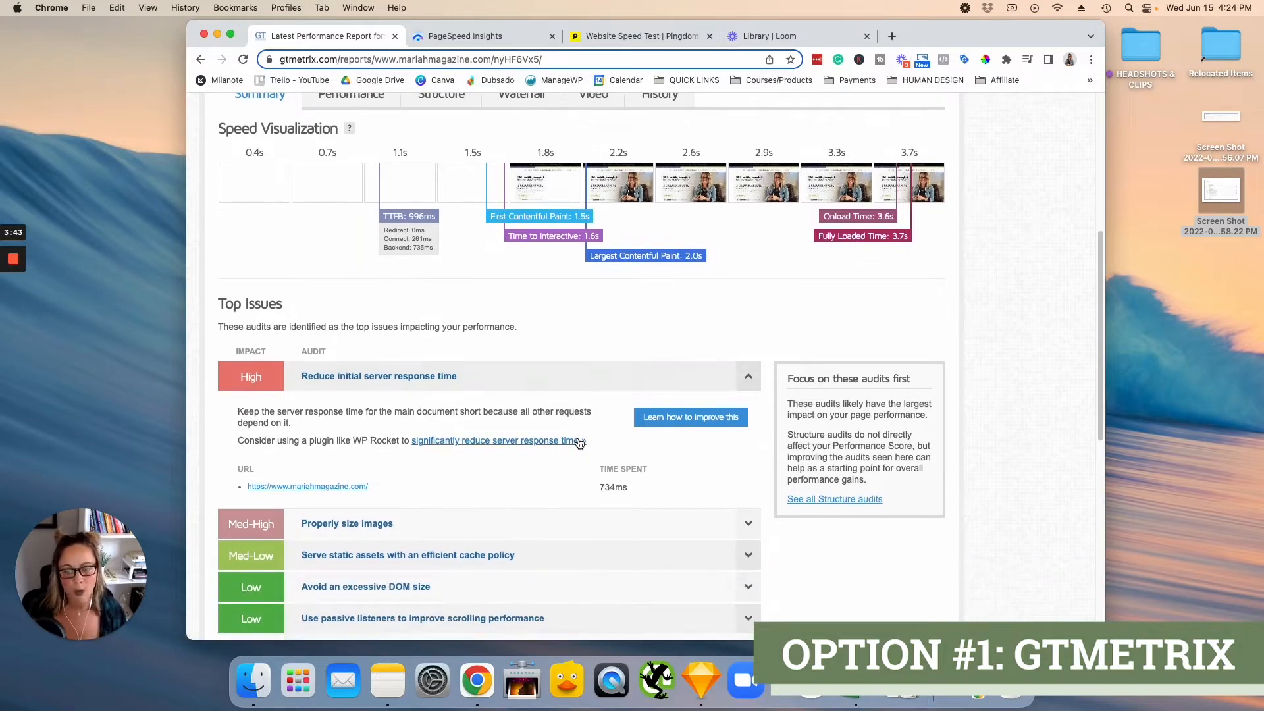
{"action": "scroll", "scroll_direction": "down", "scroll_amount": 3}
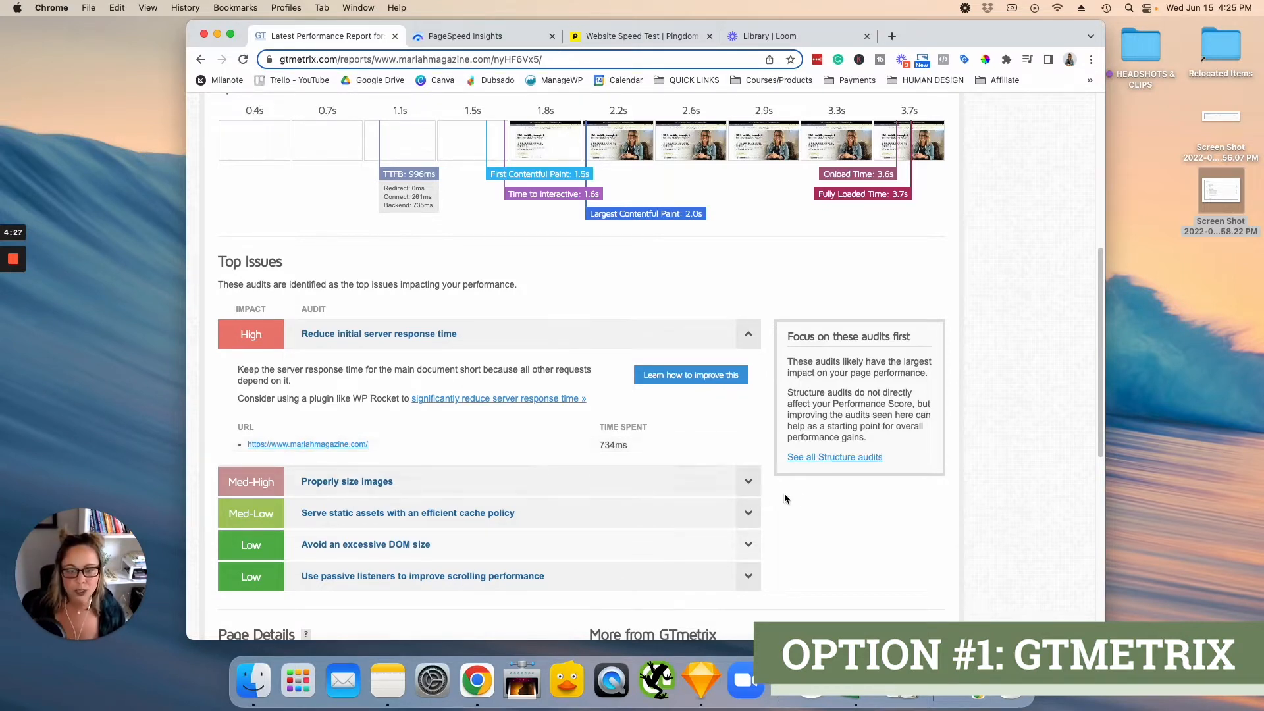
{"action": "mouse_move", "coordinate": [829, 517]}
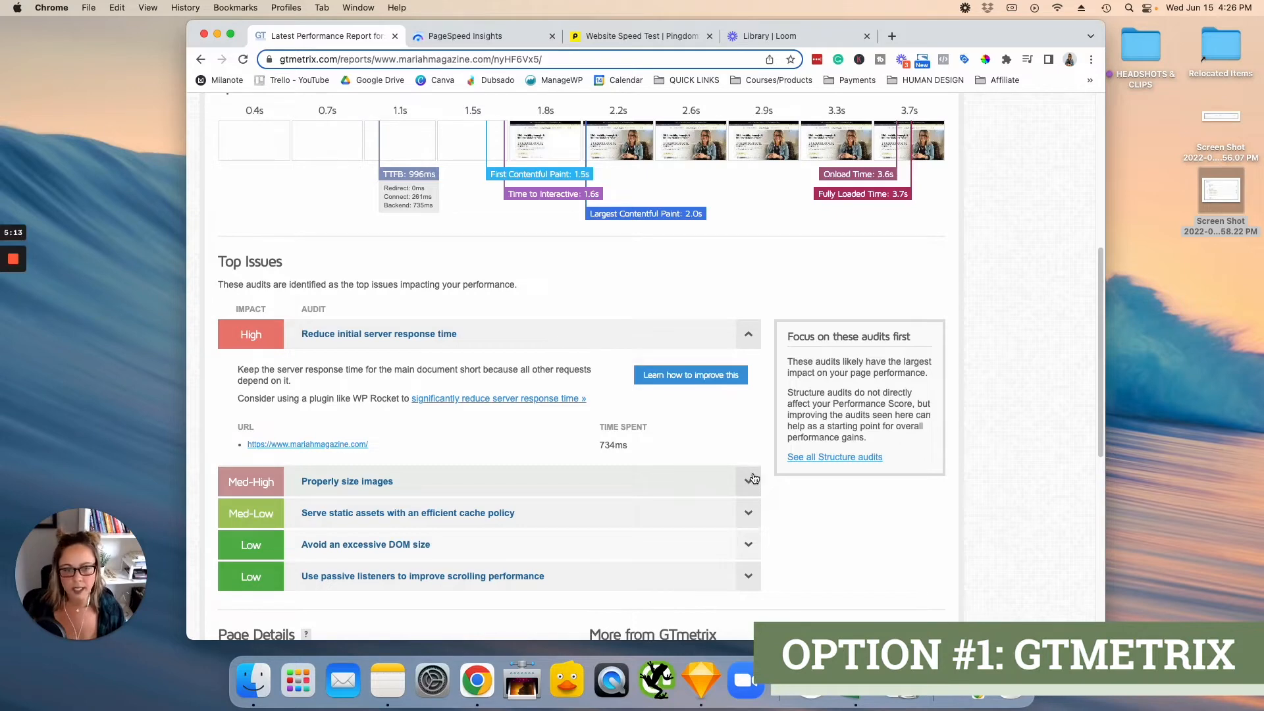
{"action": "left_click", "coordinate": [747, 482]}
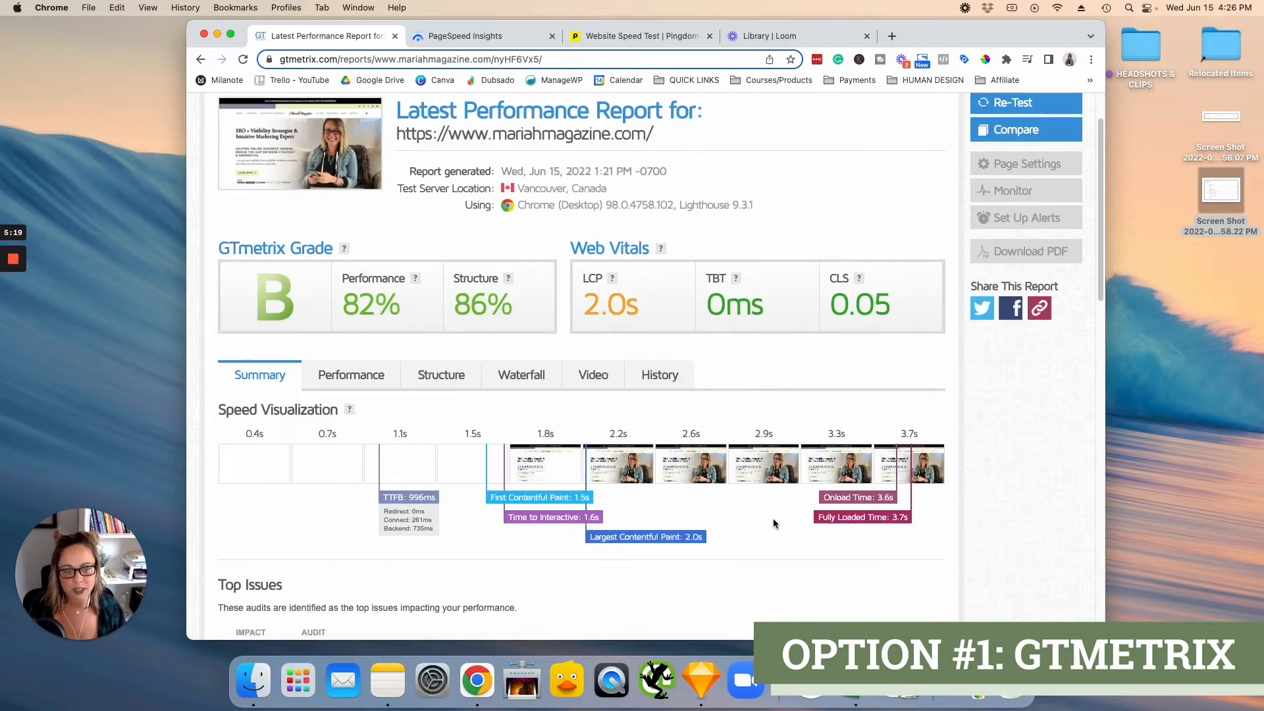
{"action": "mouse_move", "coordinate": [908, 528]}
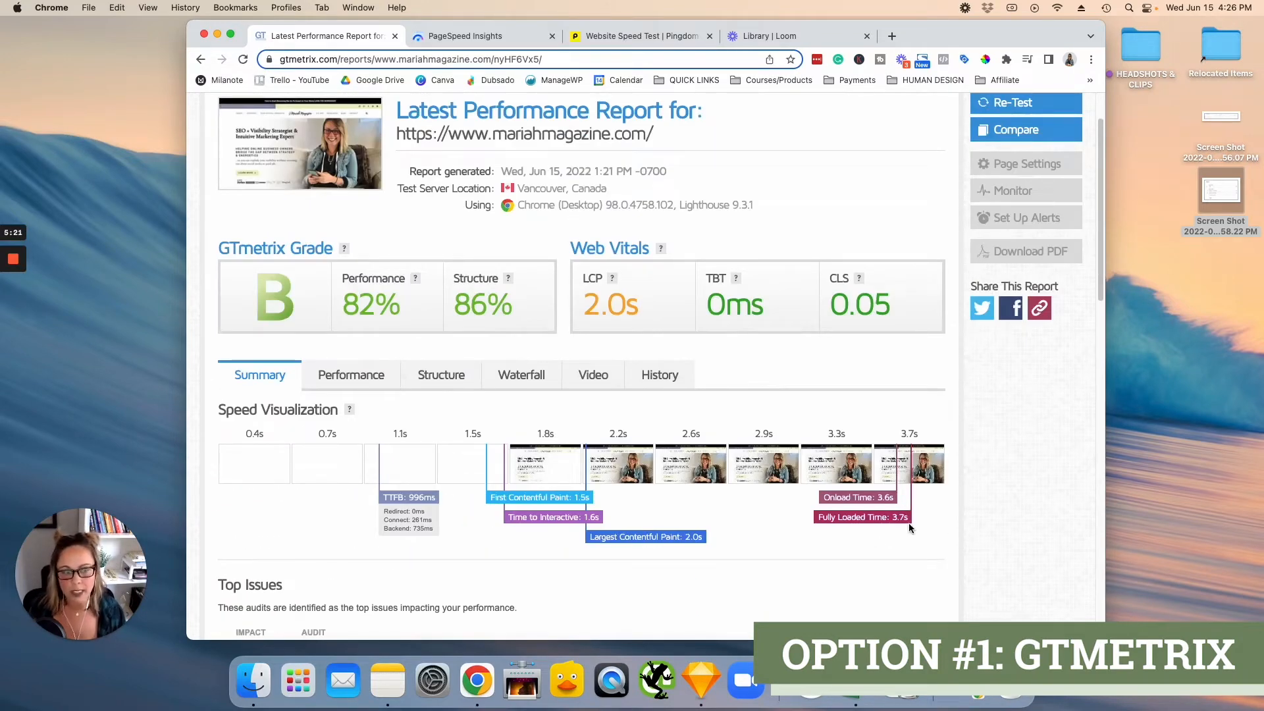
{"action": "mouse_move", "coordinate": [810, 272]}
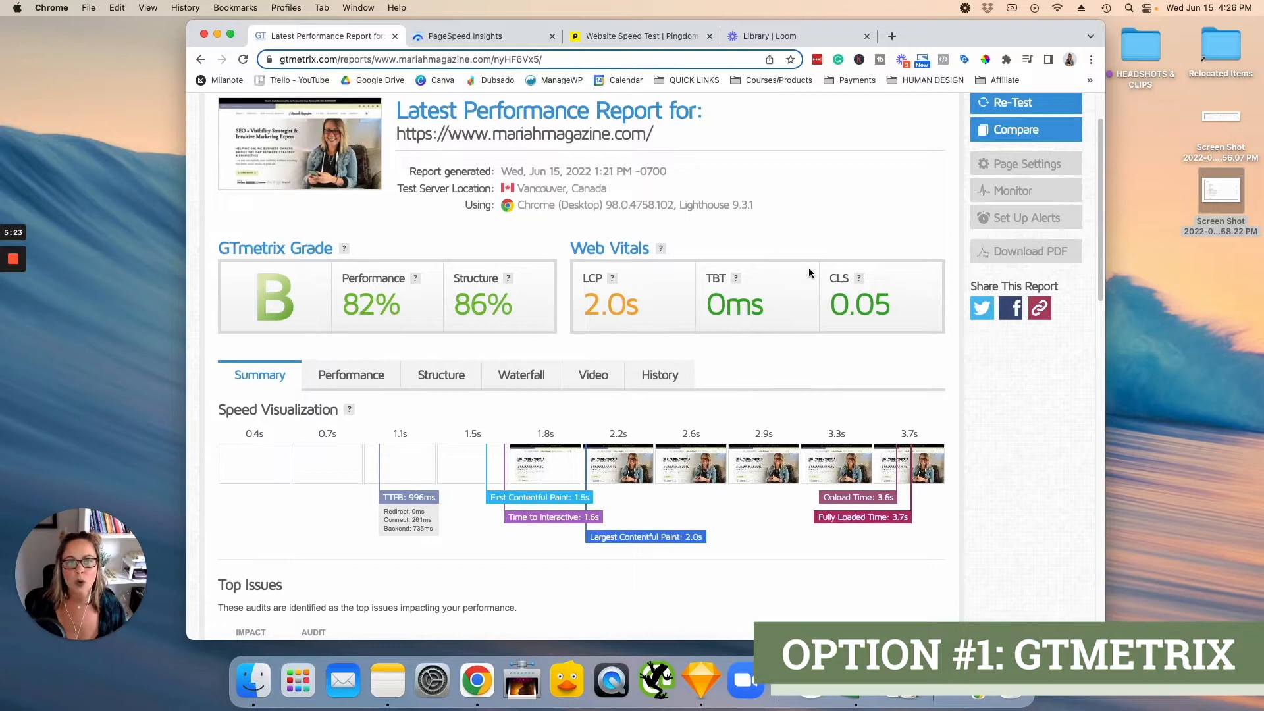
{"action": "mouse_move", "coordinate": [805, 220]}
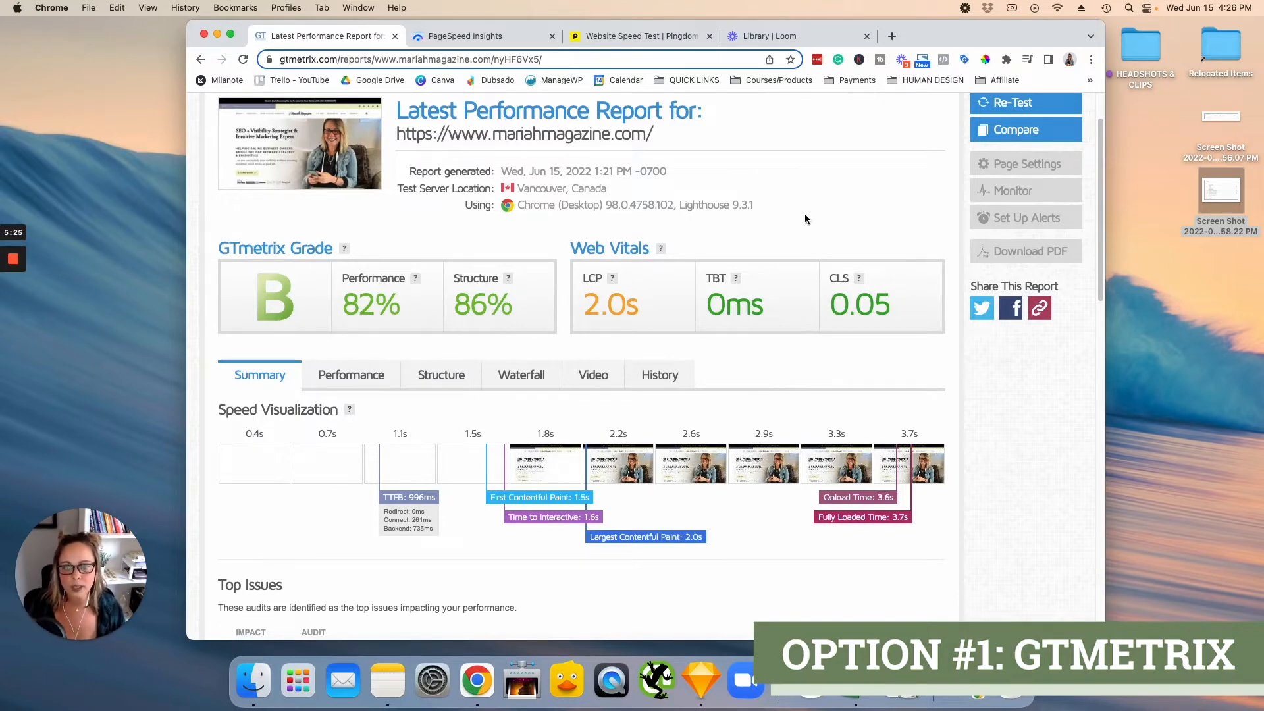
{"action": "mouse_move", "coordinate": [828, 206]}
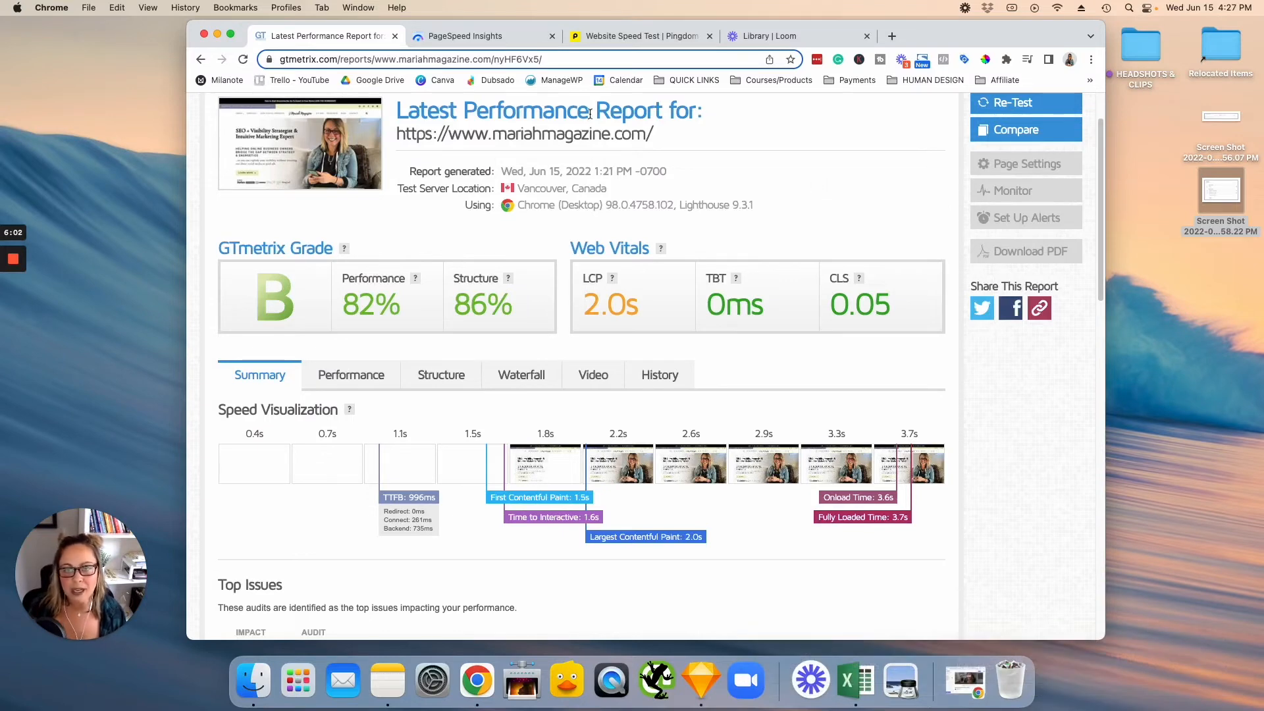
{"action": "left_click", "coordinate": [467, 36]}
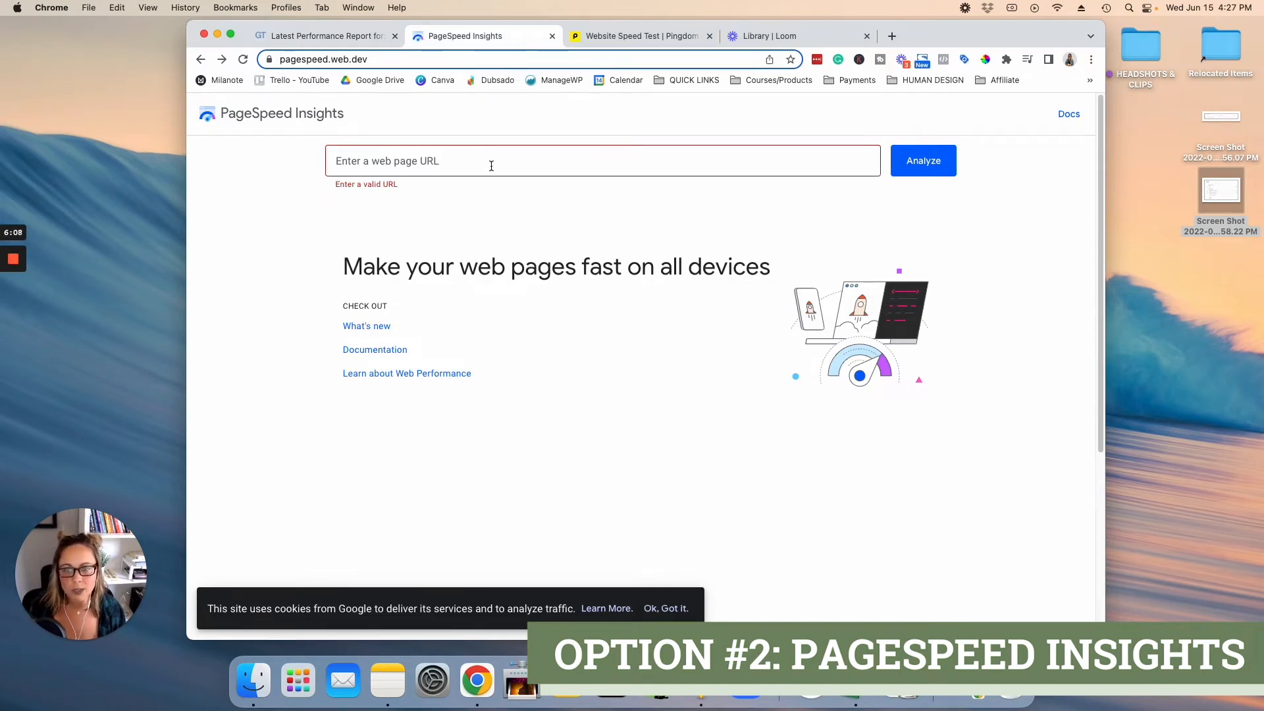
{"action": "type", "text": "https://www.loom.com/share/9f2997812a334b68804265e08dc5de8b"}
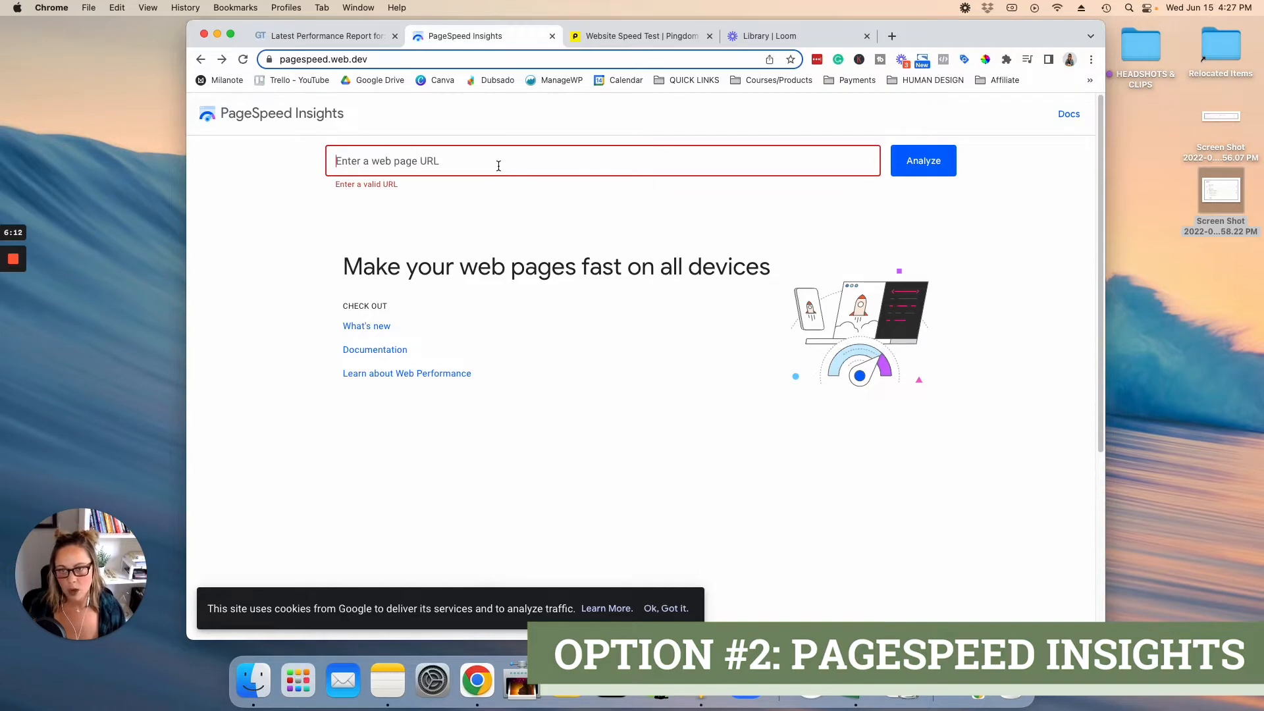
{"action": "type", "text": "https://www.mariahmagazine.com/"}
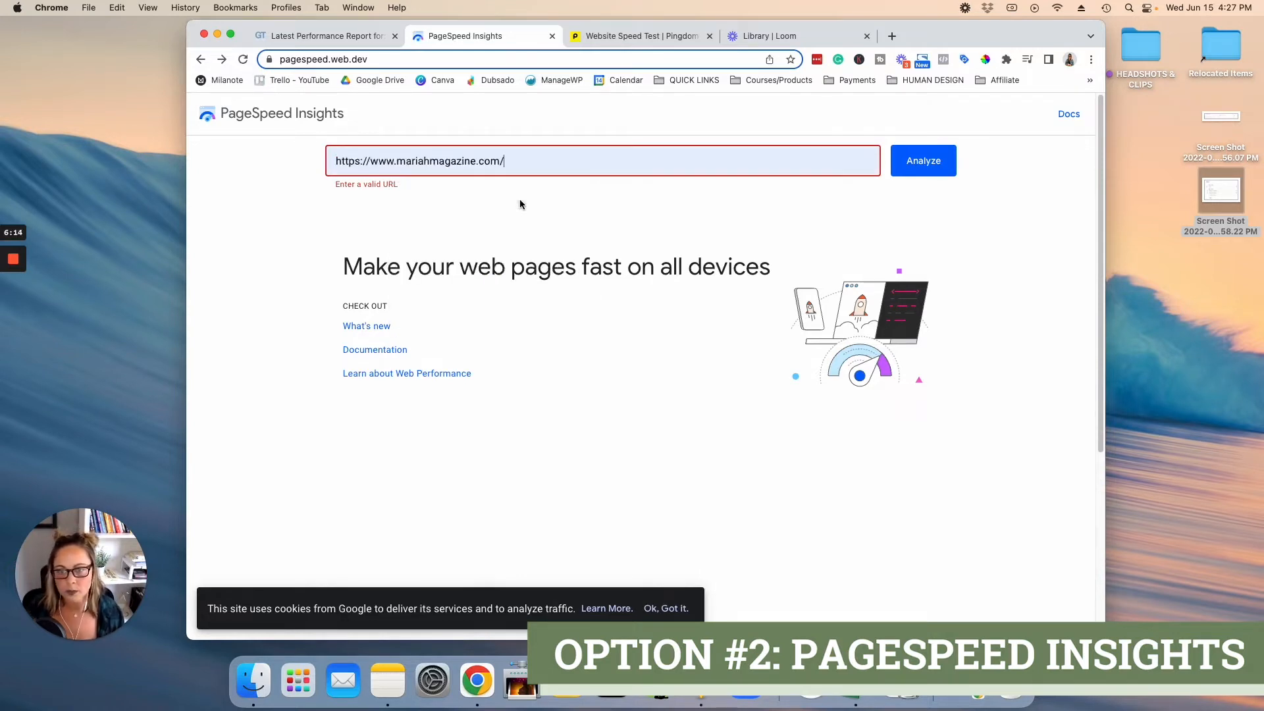
{"action": "left_click", "coordinate": [922, 161]}
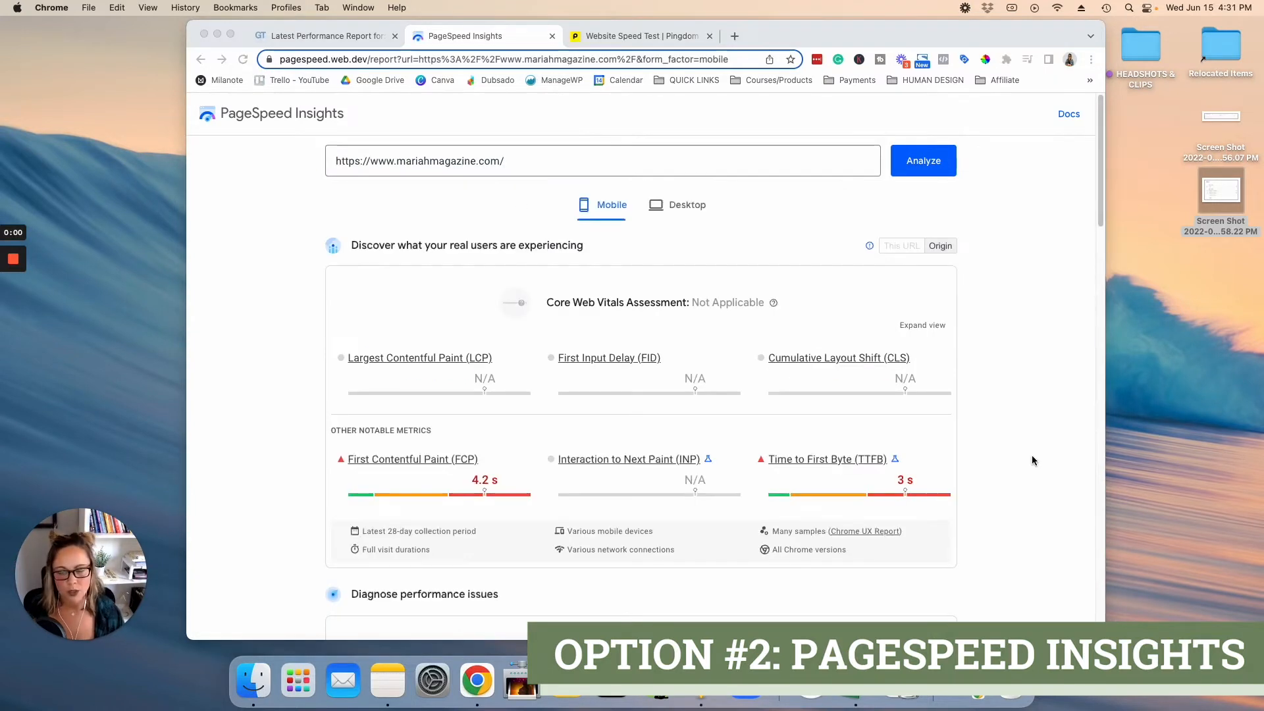
View the desktop Performance score of 79, then return to the mobile score of 32.
{"action": "scroll", "scroll_direction": "down", "scroll_amount": 3}
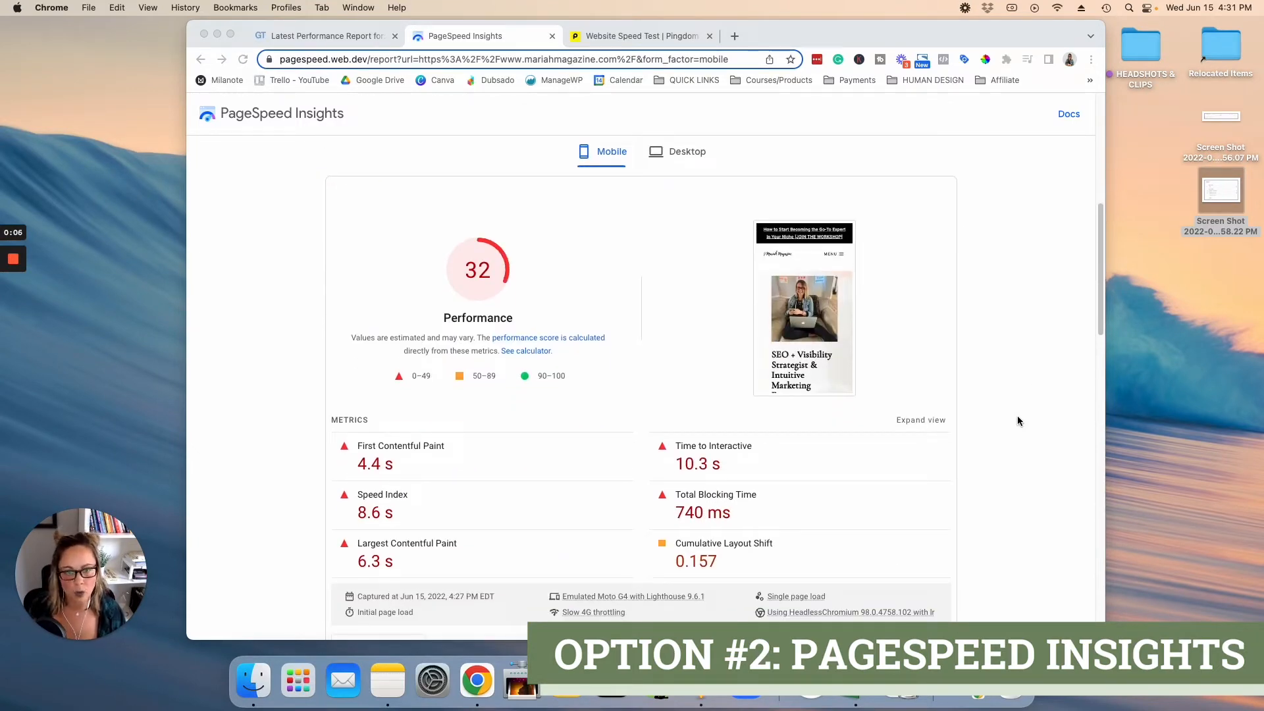
{"action": "mouse_move", "coordinate": [532, 254]}
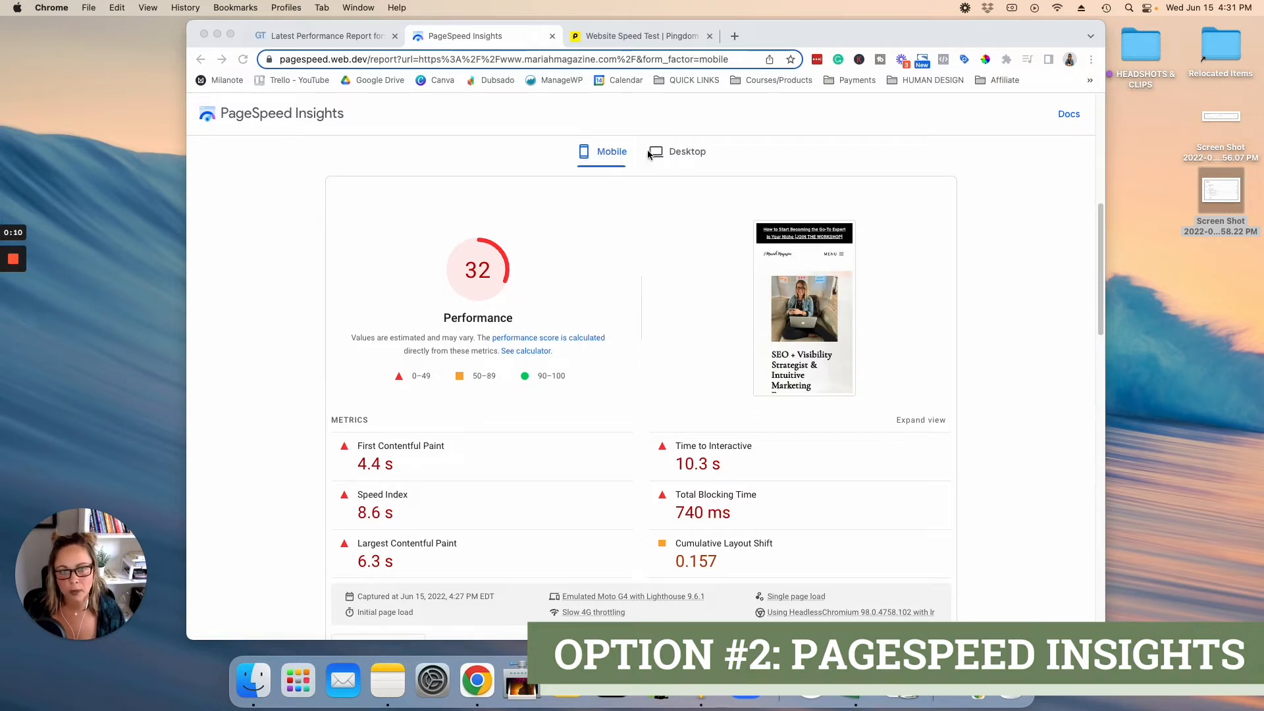
{"action": "left_click", "coordinate": [686, 152]}
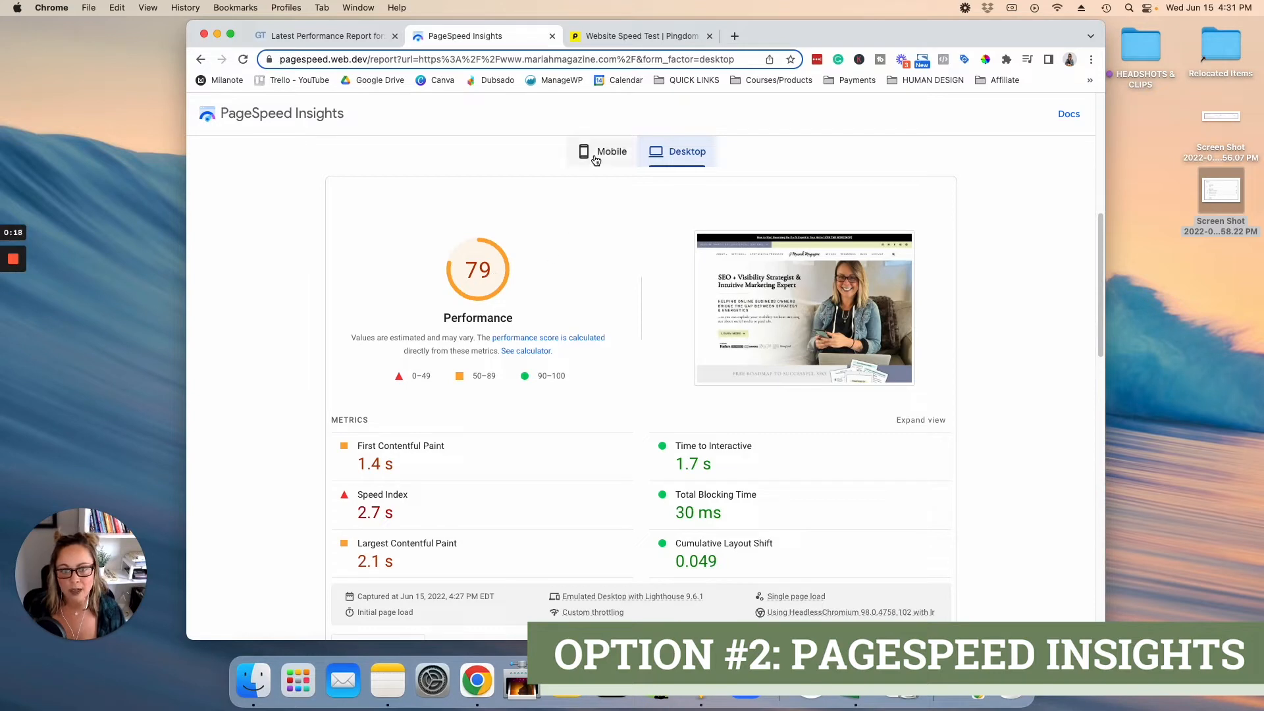
{"action": "left_click", "coordinate": [601, 151]}
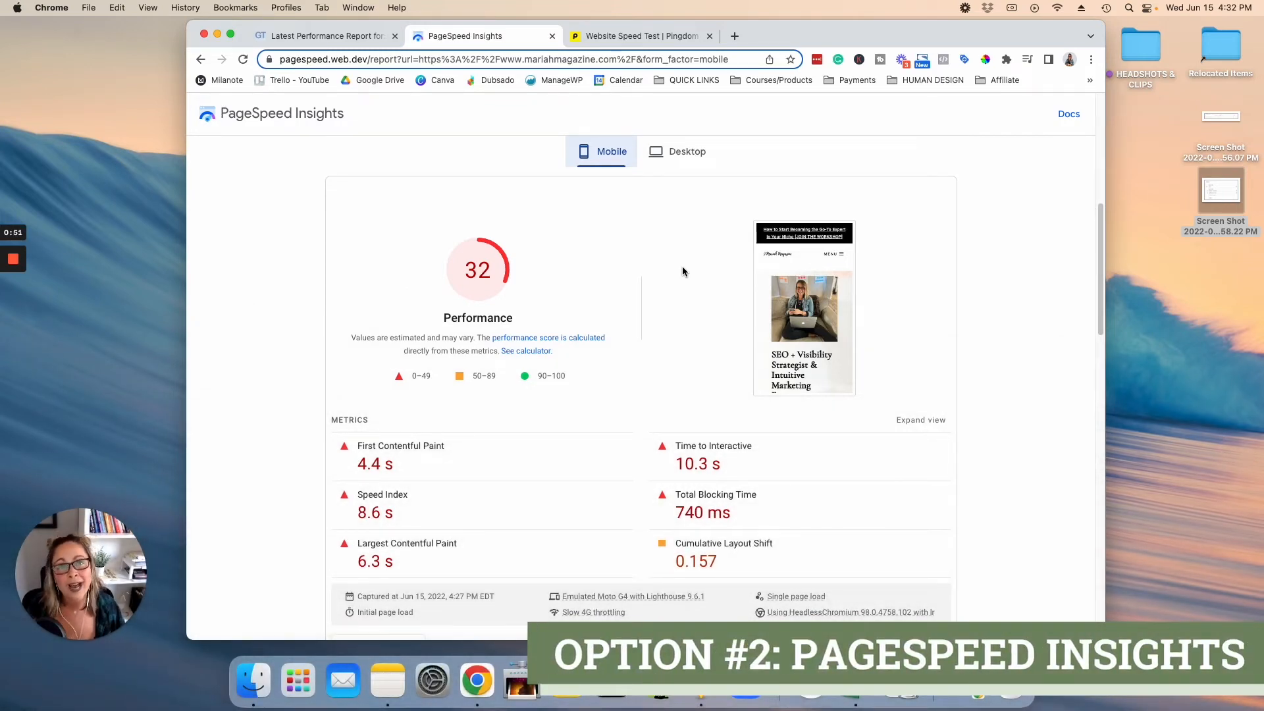
{"action": "scroll", "scroll_direction": "down", "scroll_amount": 3}
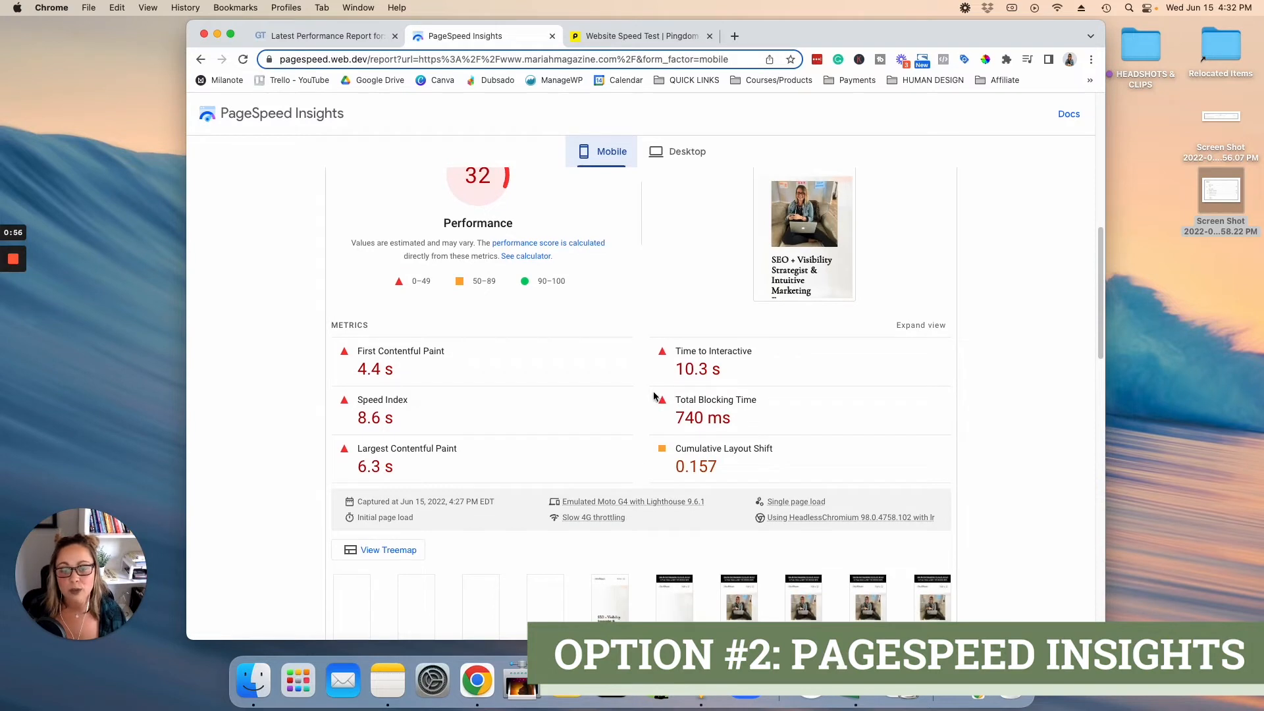
{"action": "mouse_move", "coordinate": [593, 516]}
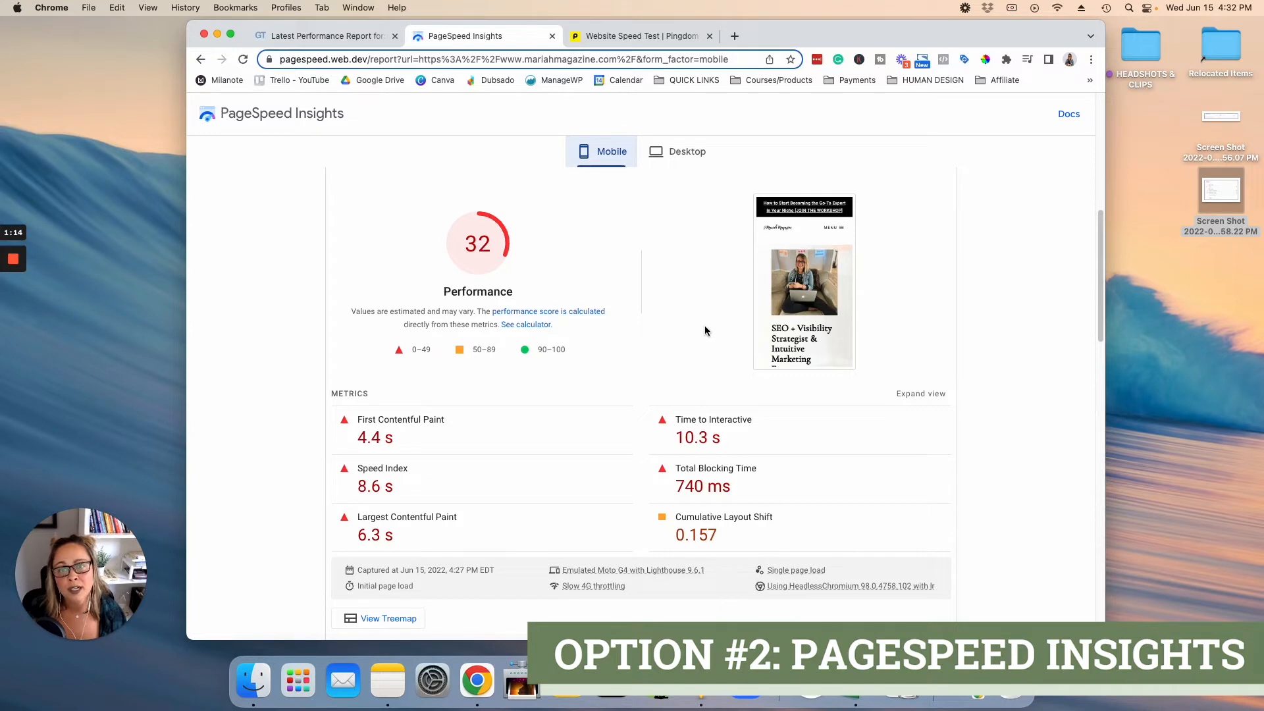
{"action": "mouse_move", "coordinate": [652, 274]}
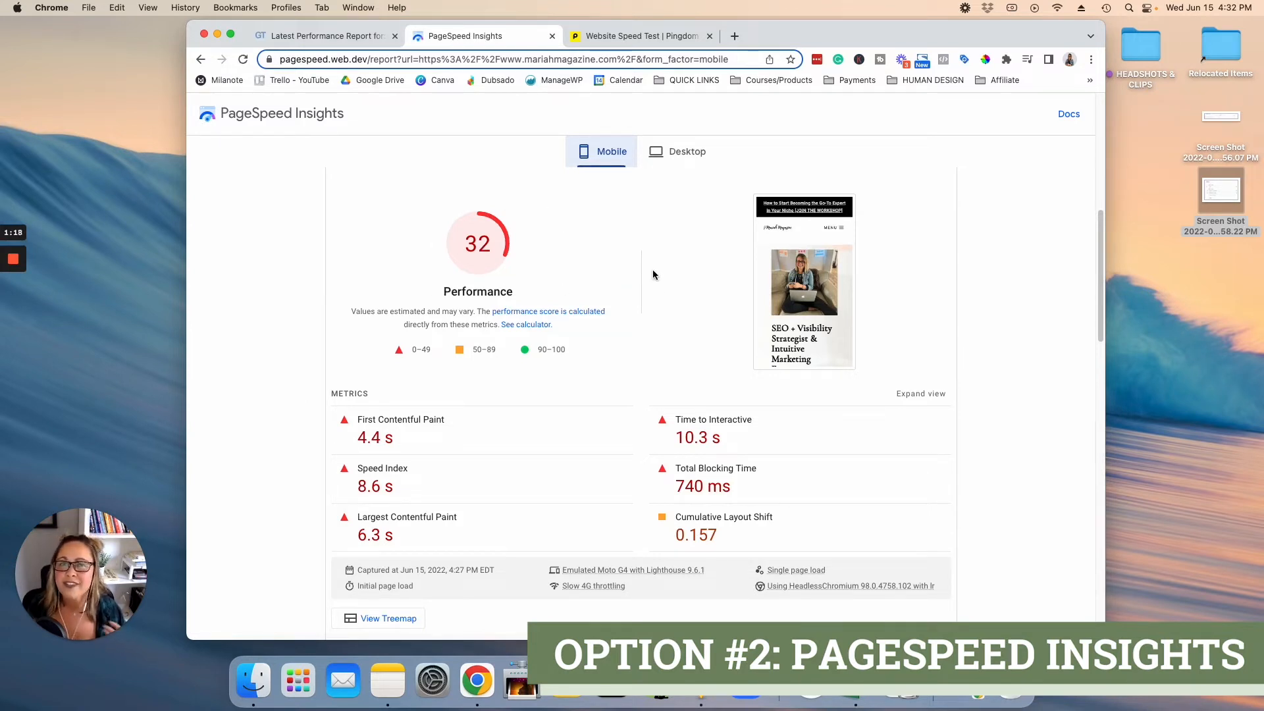
{"action": "mouse_move", "coordinate": [659, 325]}
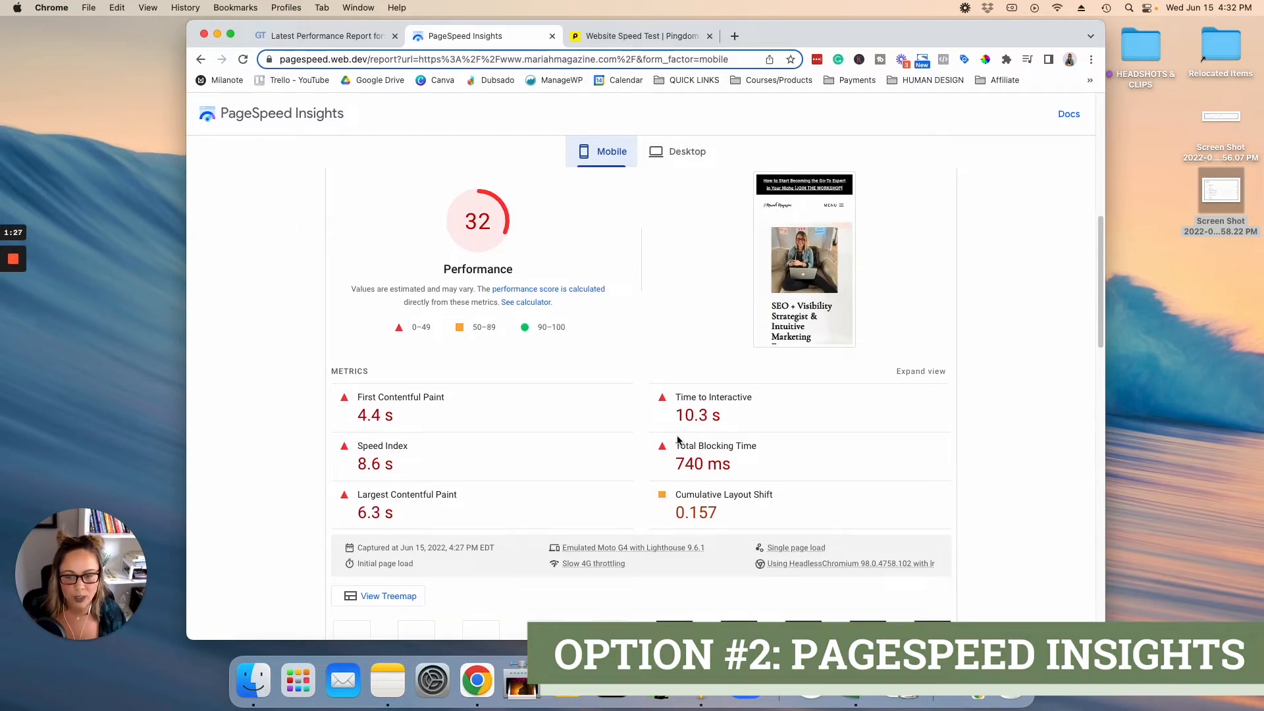
Inspect and collapse the 'Serve images in next-gen formats' opportunity (6.75 s savings).
{"action": "scroll", "scroll_direction": "down", "scroll_amount": 3}
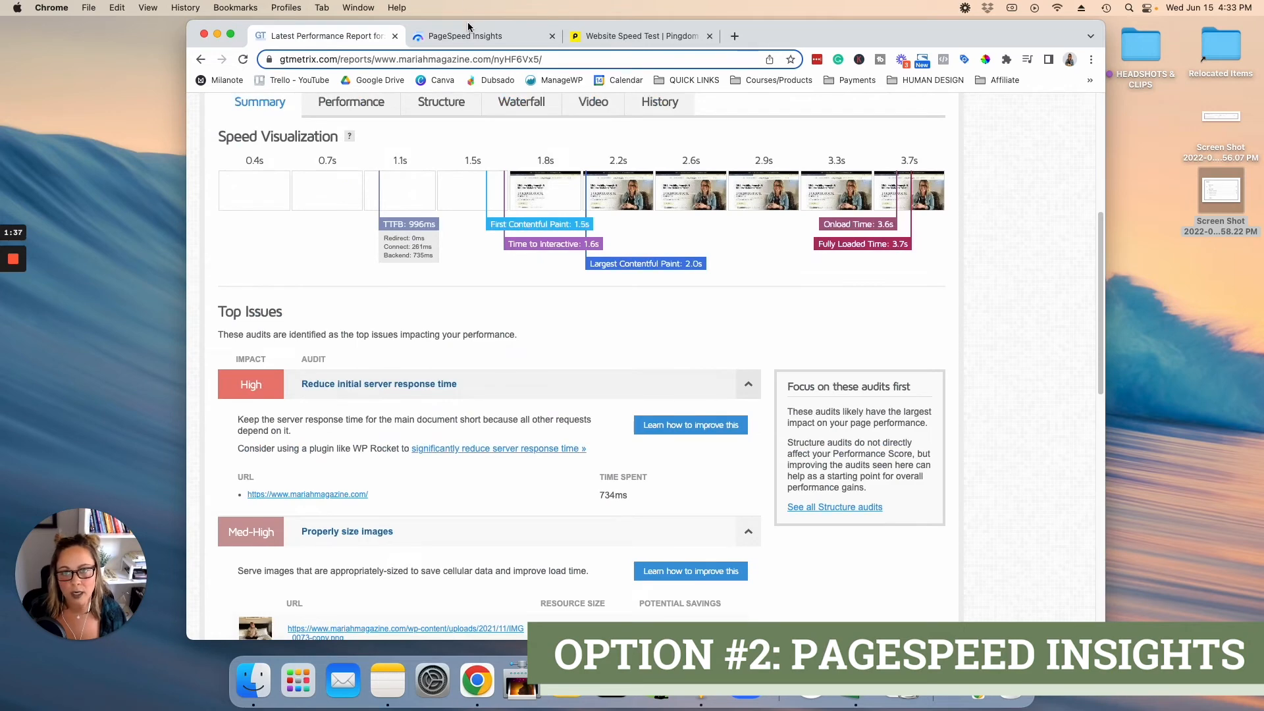
{"action": "left_click", "coordinate": [457, 35]}
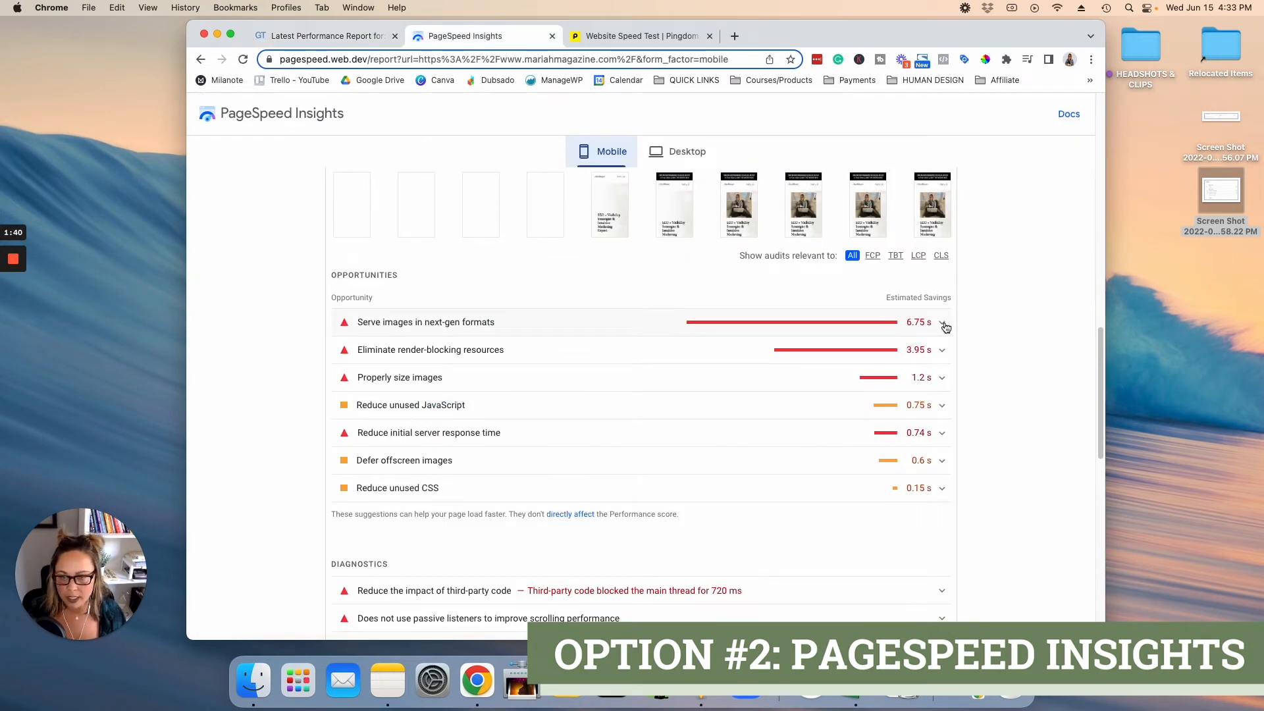
{"action": "left_click", "coordinate": [941, 322]}
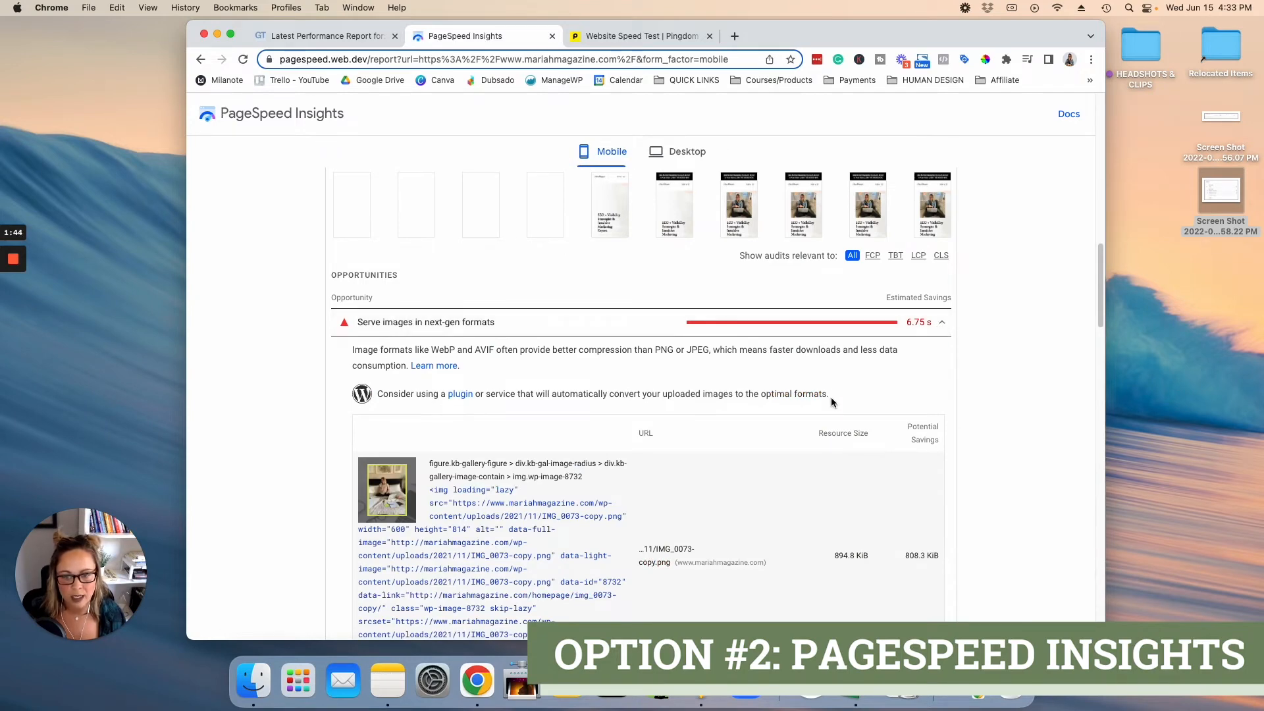
{"action": "scroll", "scroll_direction": "down", "scroll_amount": 3}
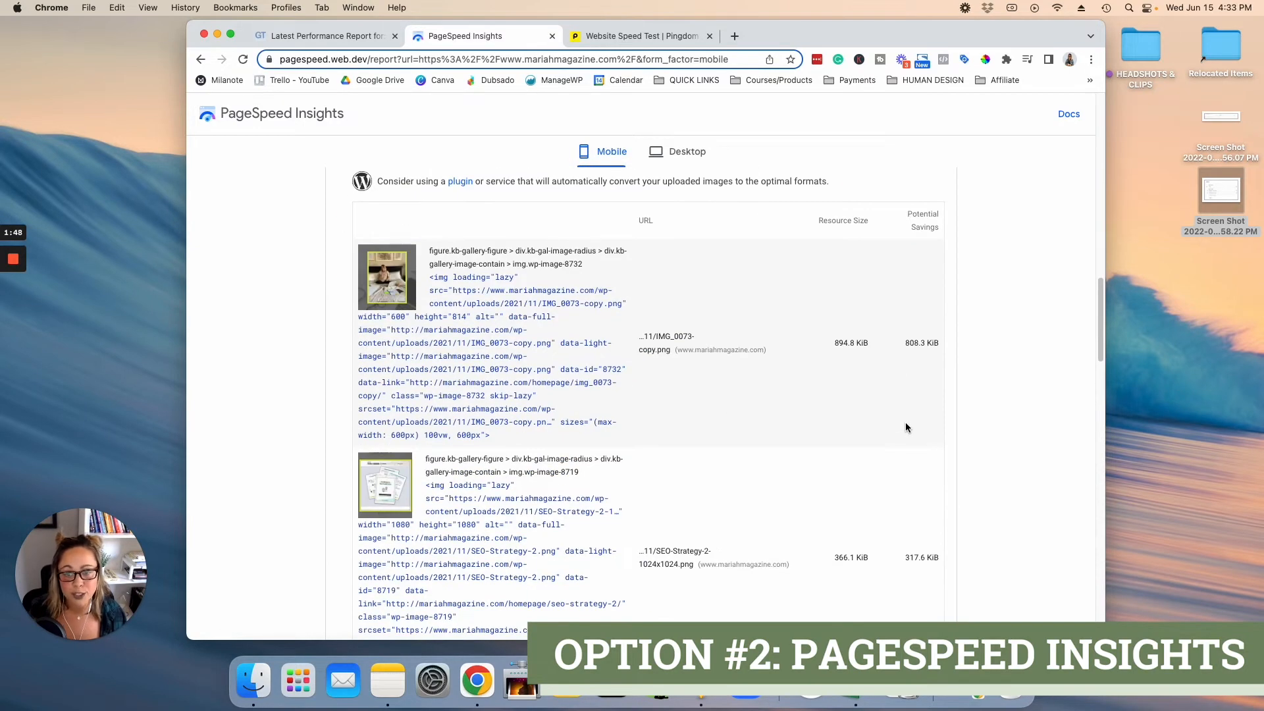
{"action": "scroll", "scroll_direction": "up", "scroll_amount": 3}
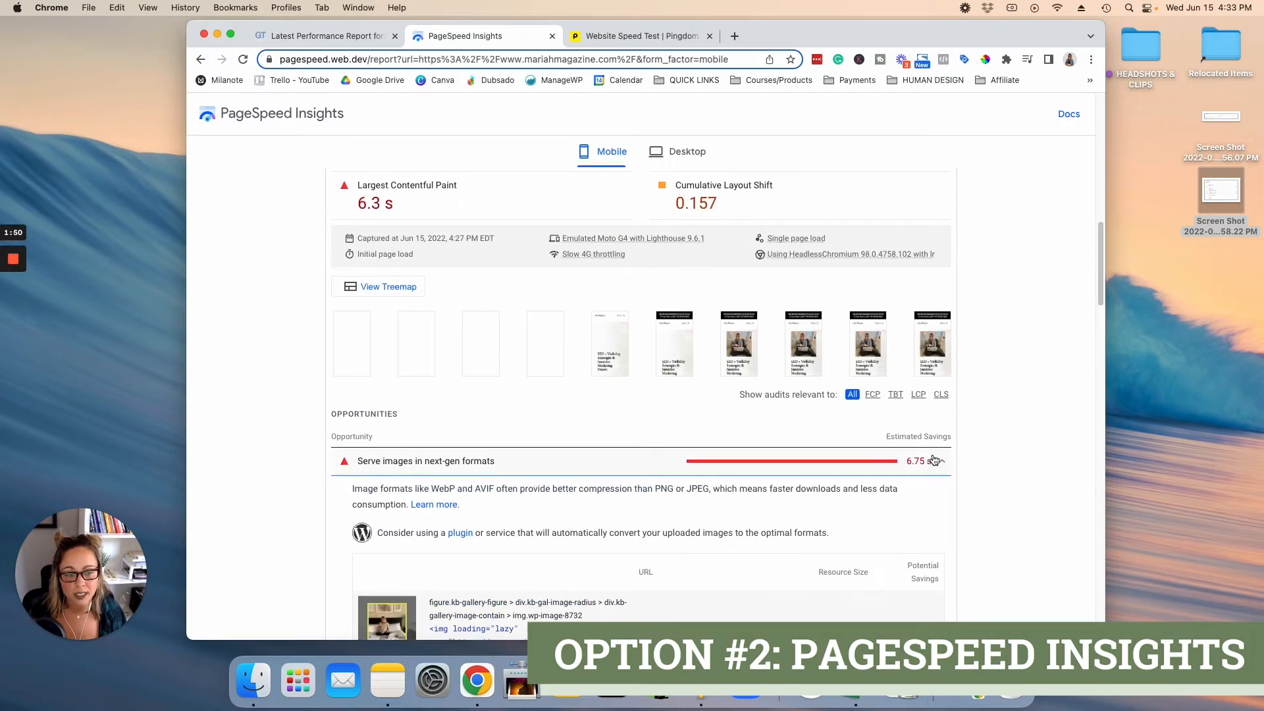
{"action": "left_click", "coordinate": [939, 460]}
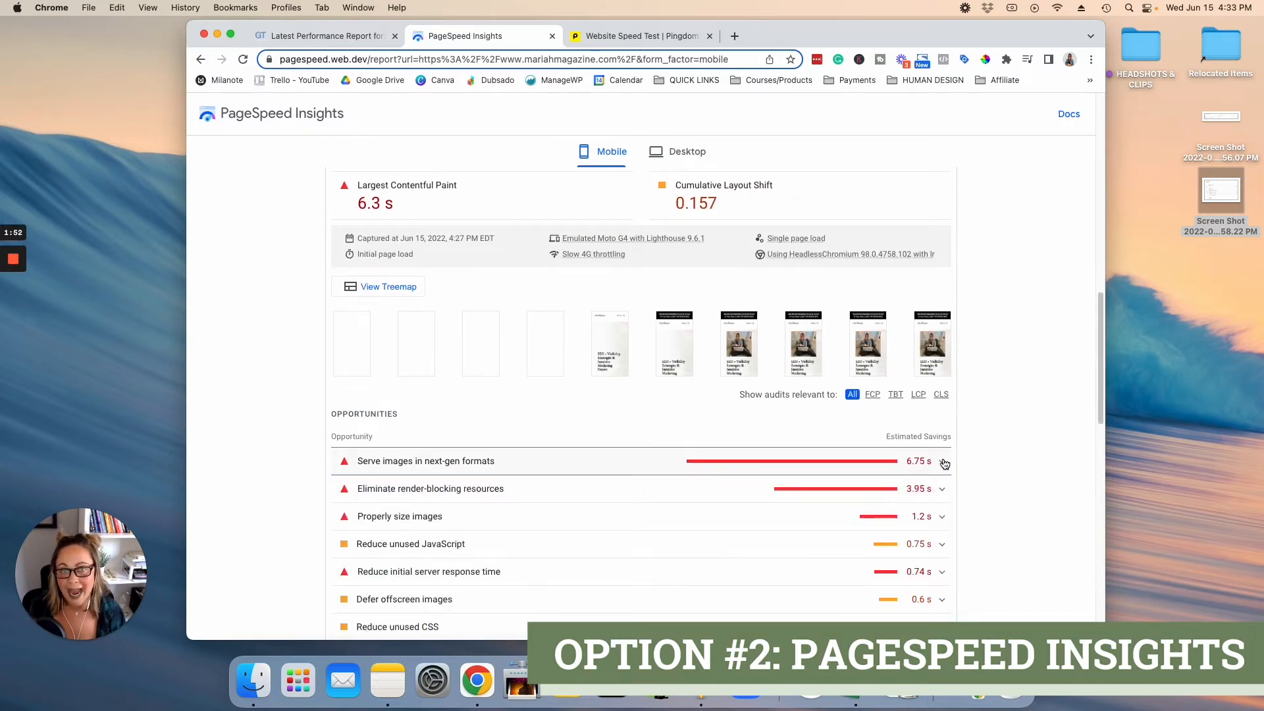
{"action": "scroll", "scroll_direction": "down", "scroll_amount": 3}
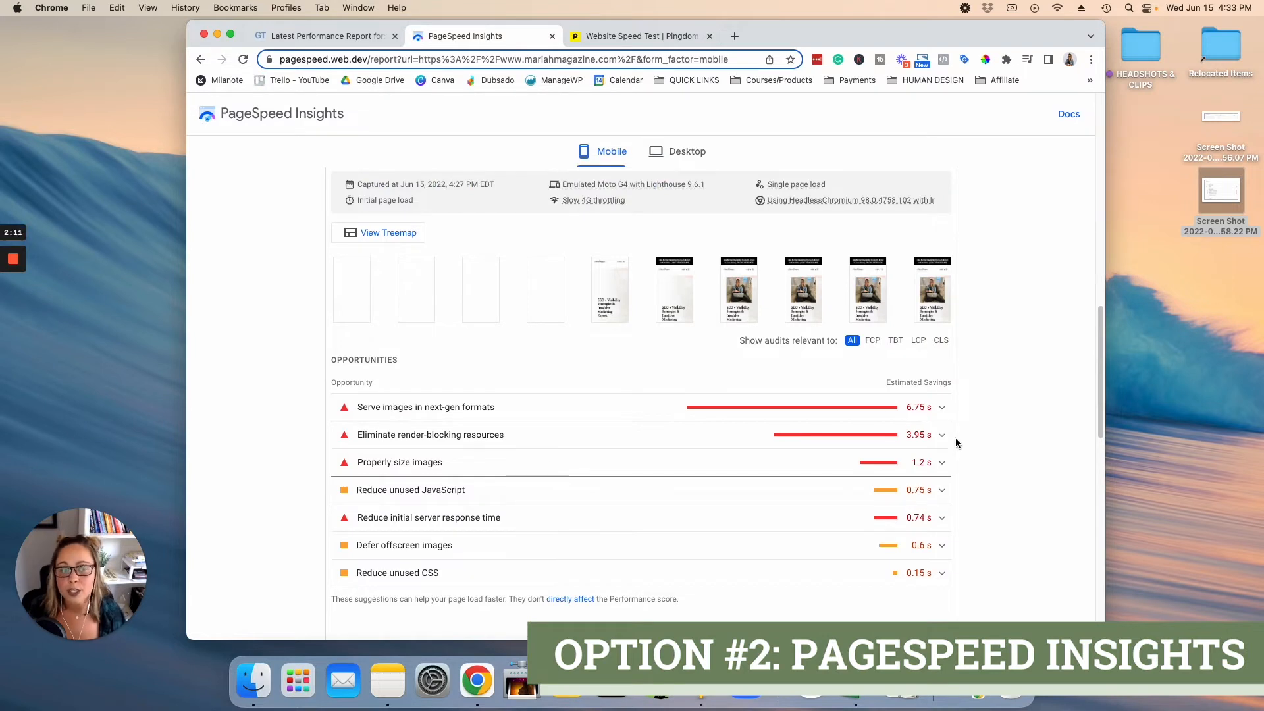
{"action": "mouse_move", "coordinate": [943, 438]}
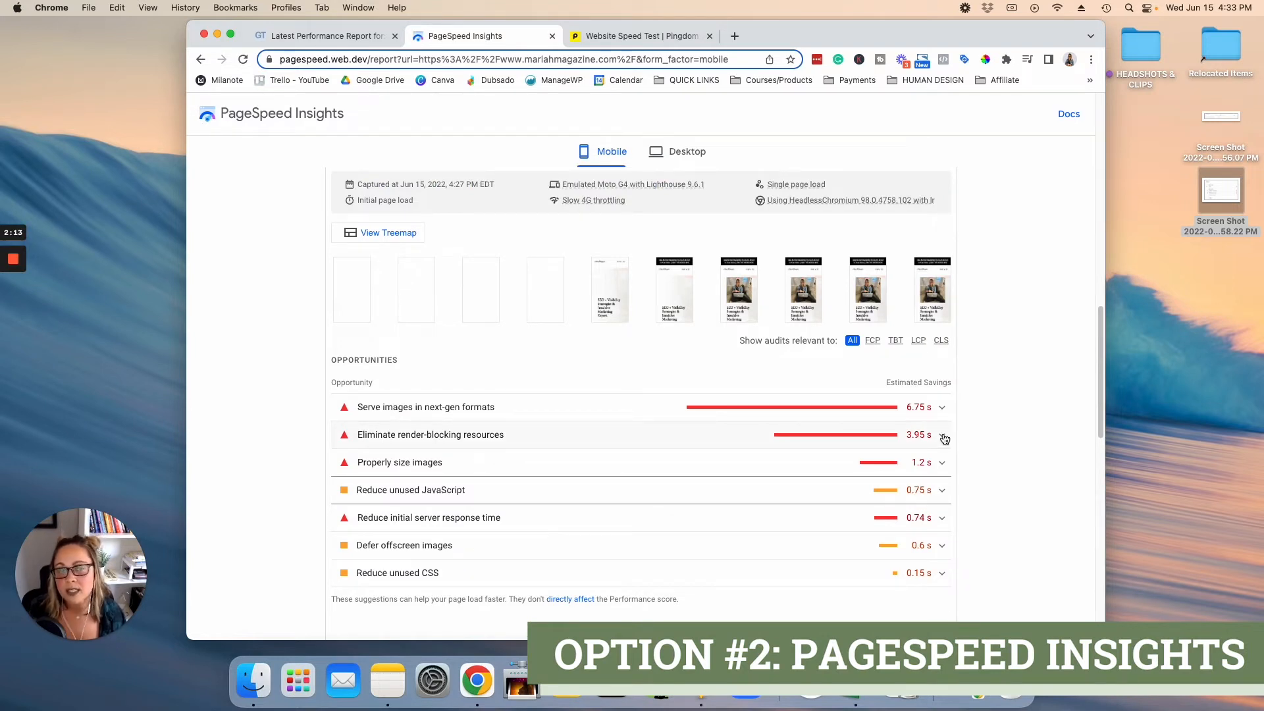
{"action": "mouse_move", "coordinate": [998, 462]}
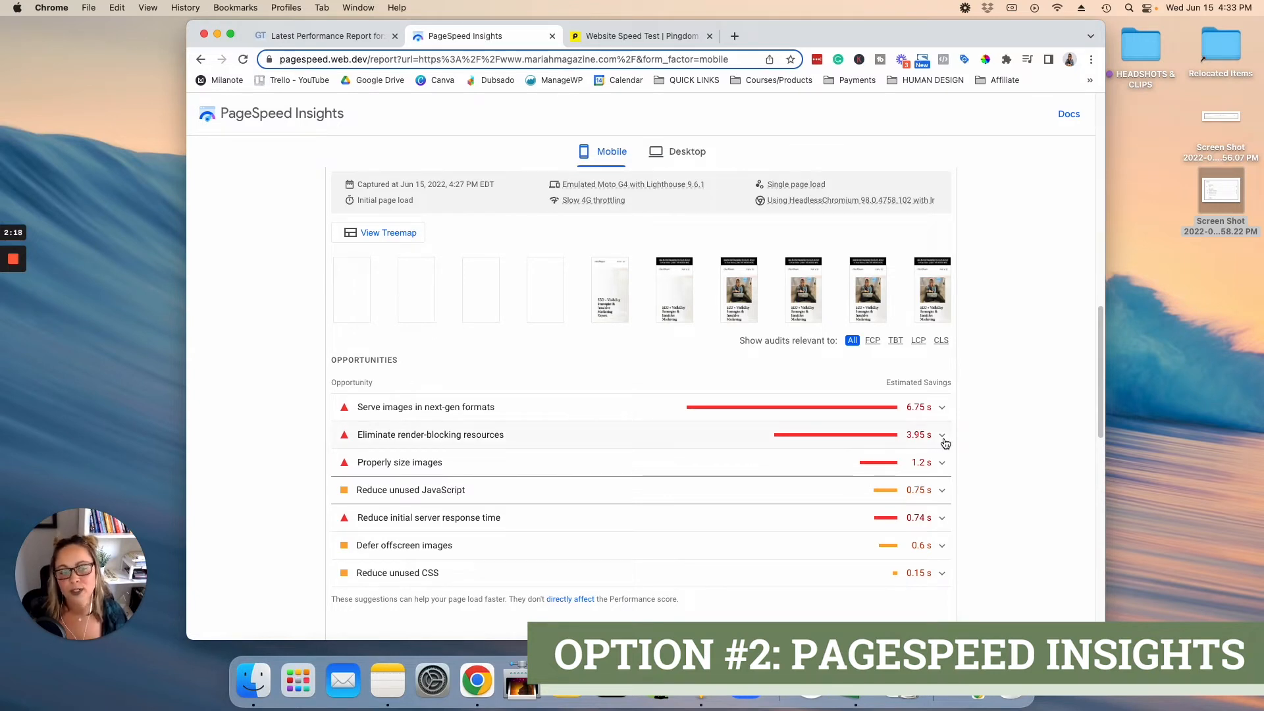
Expand 'Eliminate render-blocking resources' and scroll its files down to 'Properly size images' (1.2 s).
{"action": "left_click", "coordinate": [940, 434]}
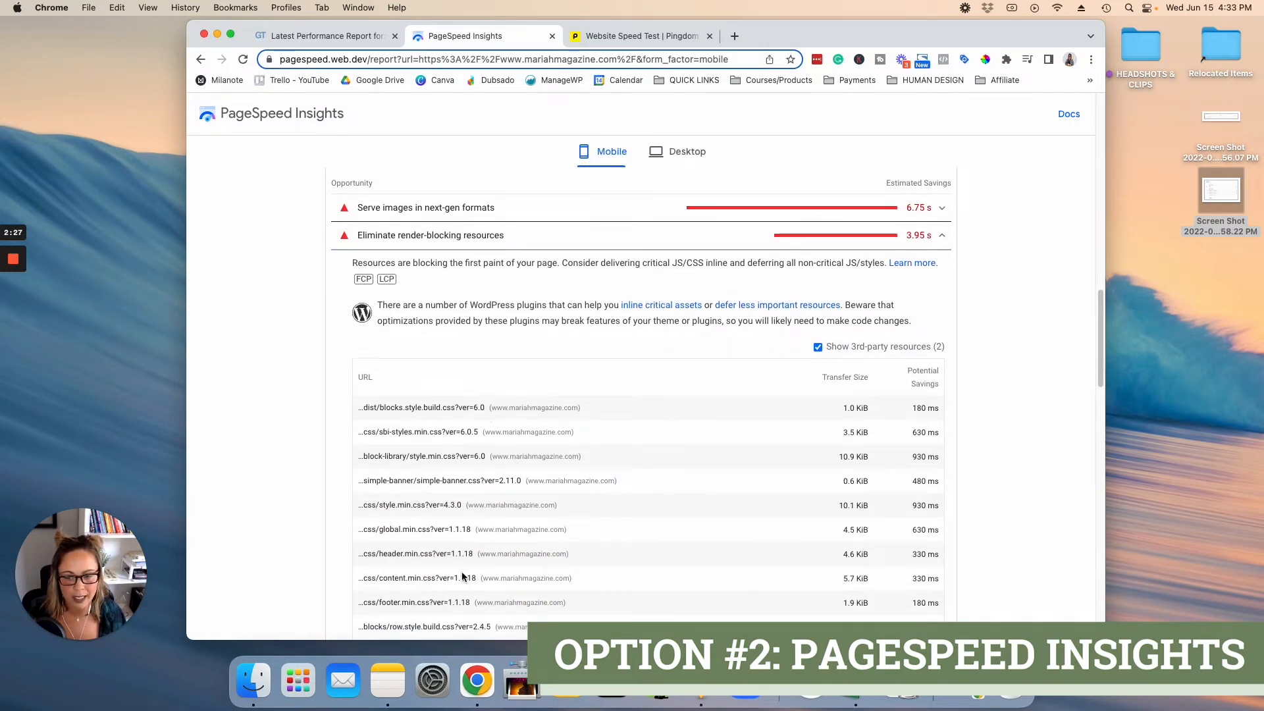
{"action": "scroll", "scroll_direction": "down", "scroll_amount": 3}
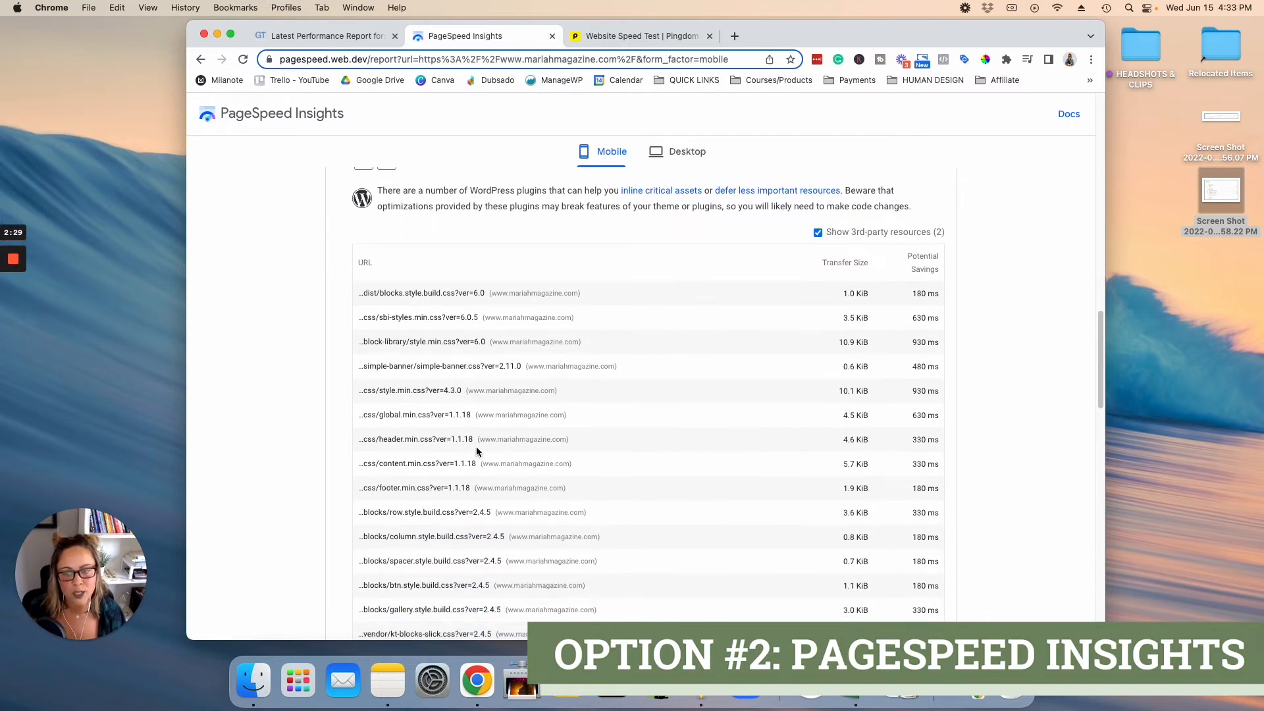
{"action": "mouse_move", "coordinate": [593, 273]}
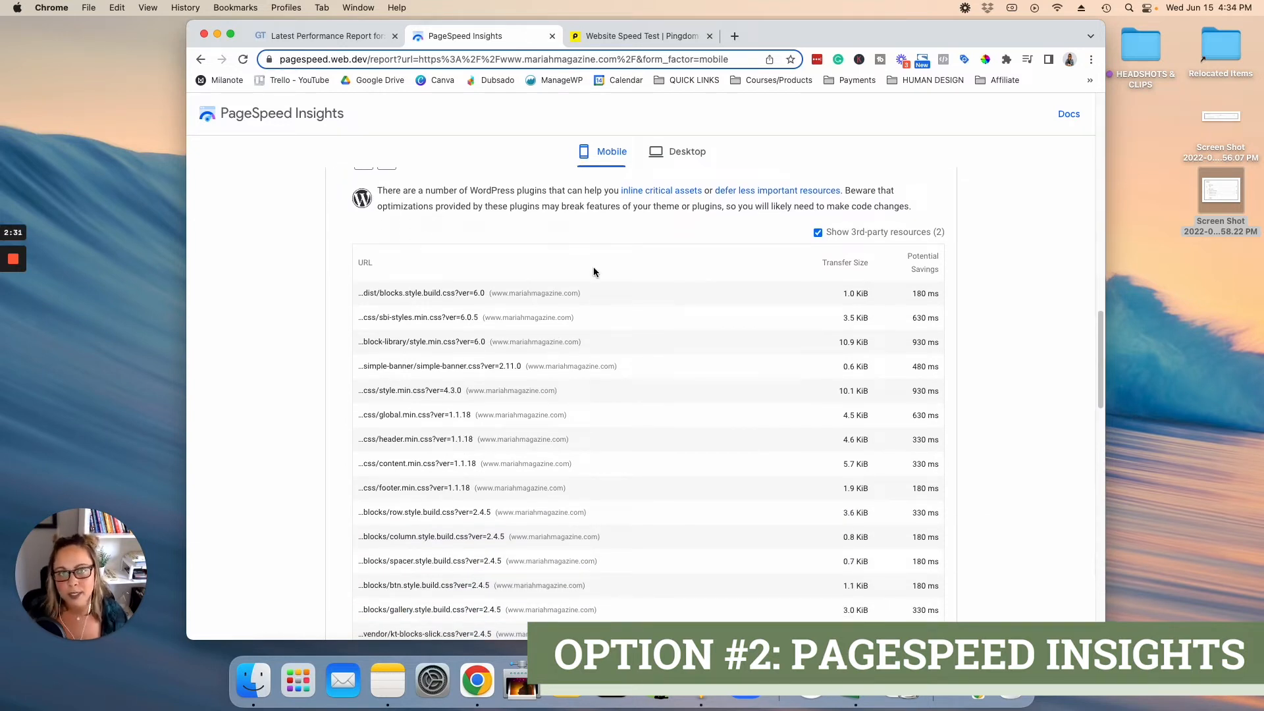
{"action": "mouse_move", "coordinate": [665, 278]}
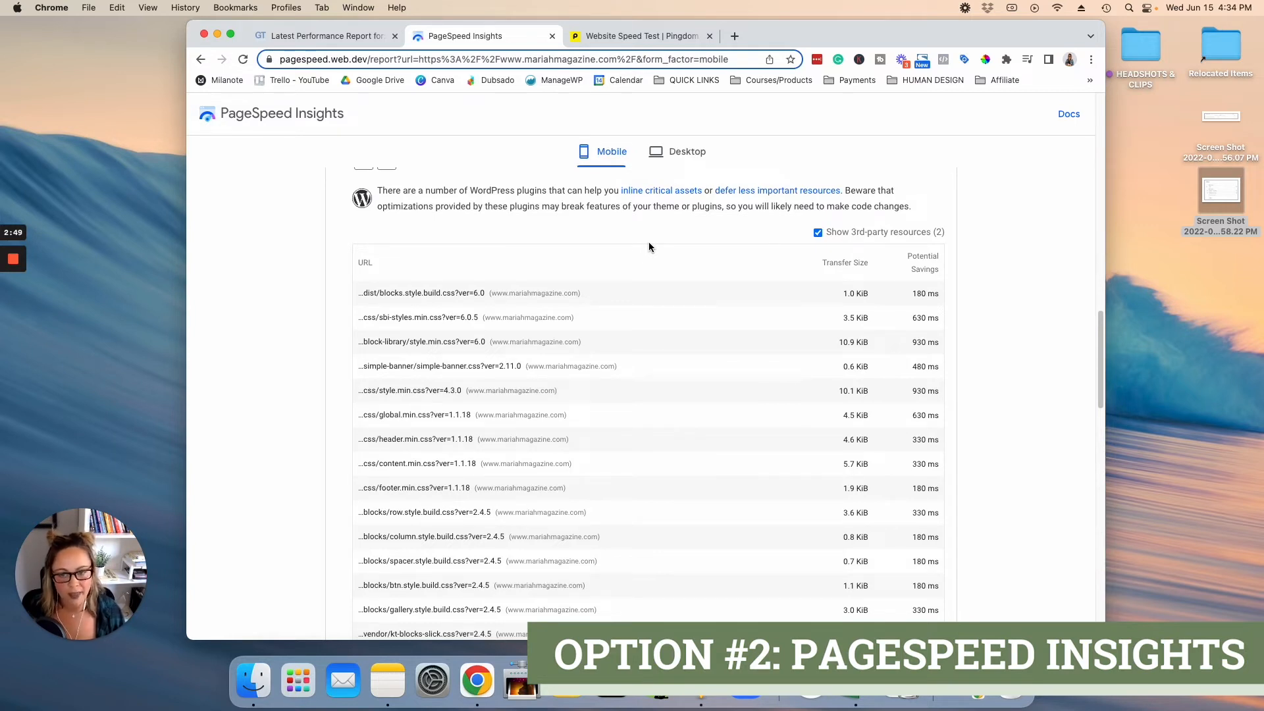
{"action": "scroll", "scroll_direction": "down", "scroll_amount": 3}
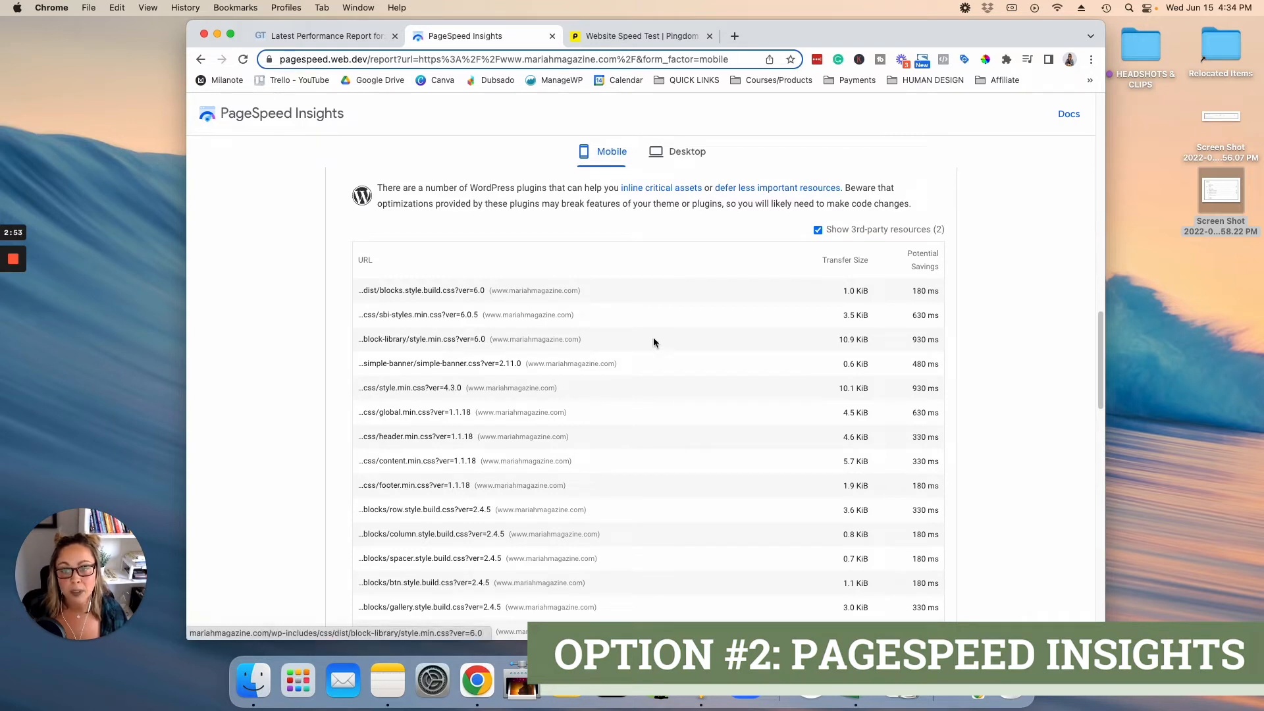
{"action": "mouse_move", "coordinate": [576, 374]}
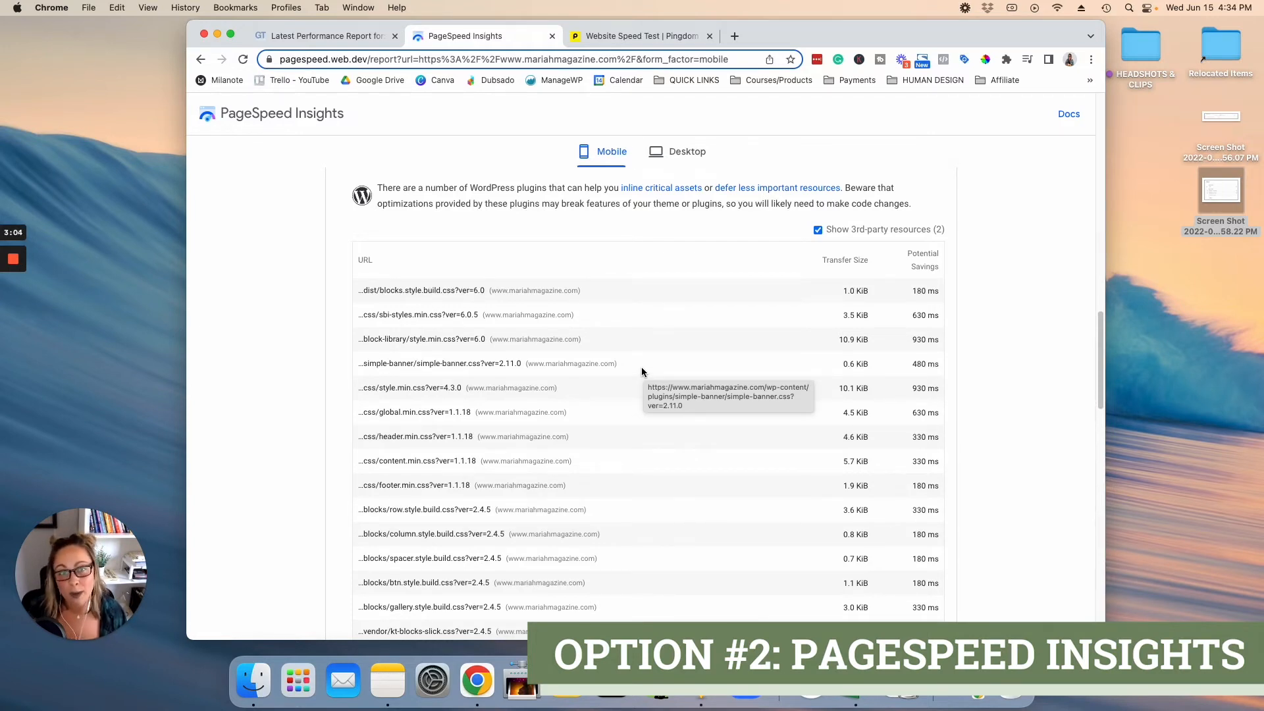
{"action": "scroll", "scroll_direction": "down", "scroll_amount": 3}
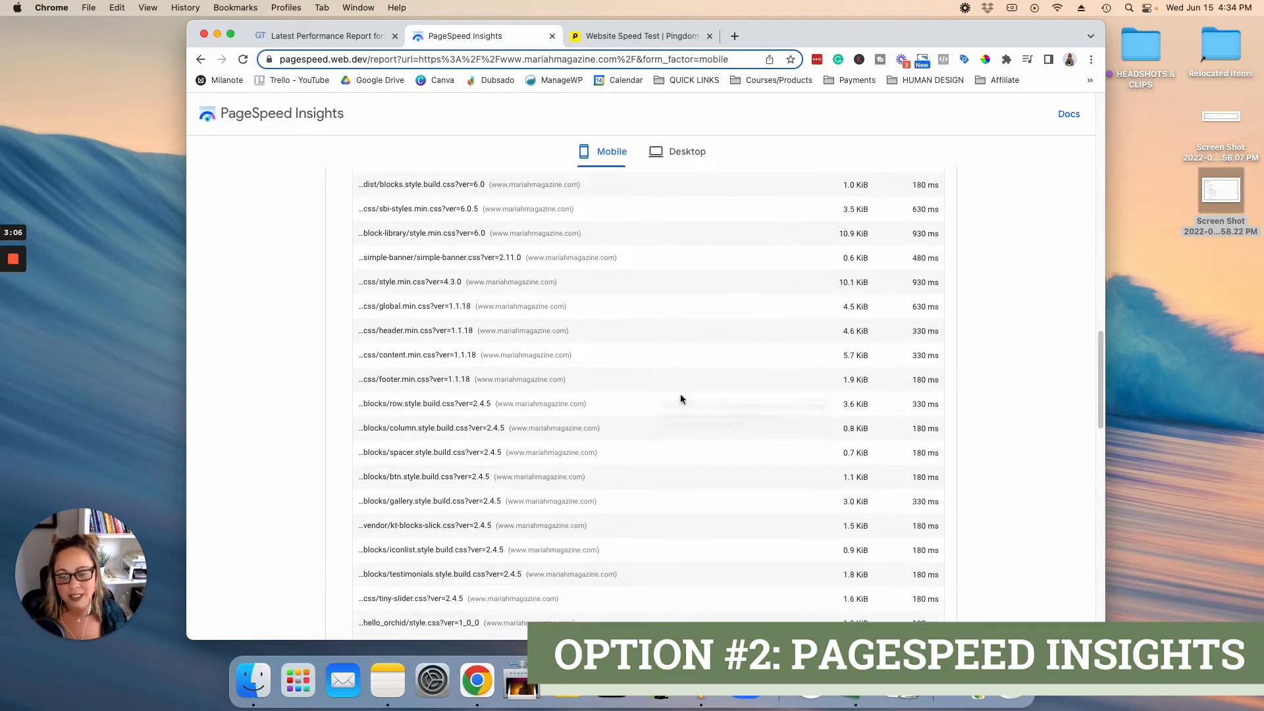
{"action": "scroll", "scroll_direction": "down", "scroll_amount": 3}
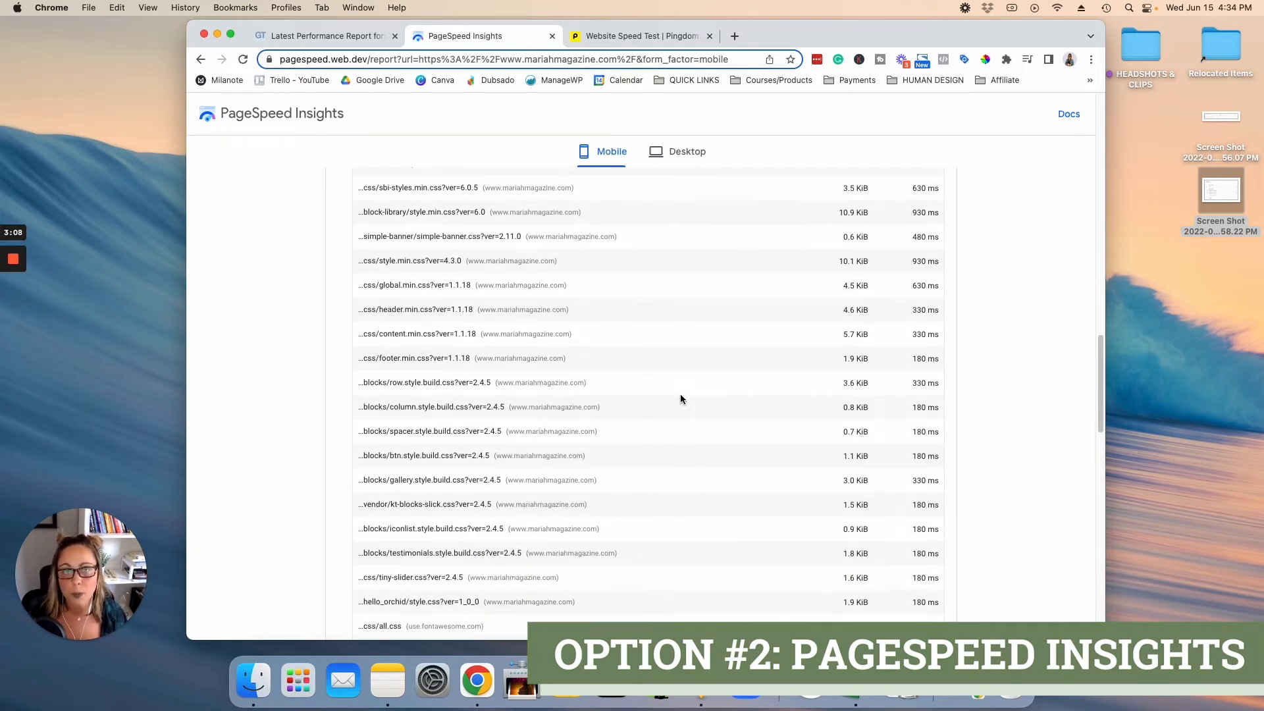
{"action": "scroll", "scroll_direction": "down", "scroll_amount": 3}
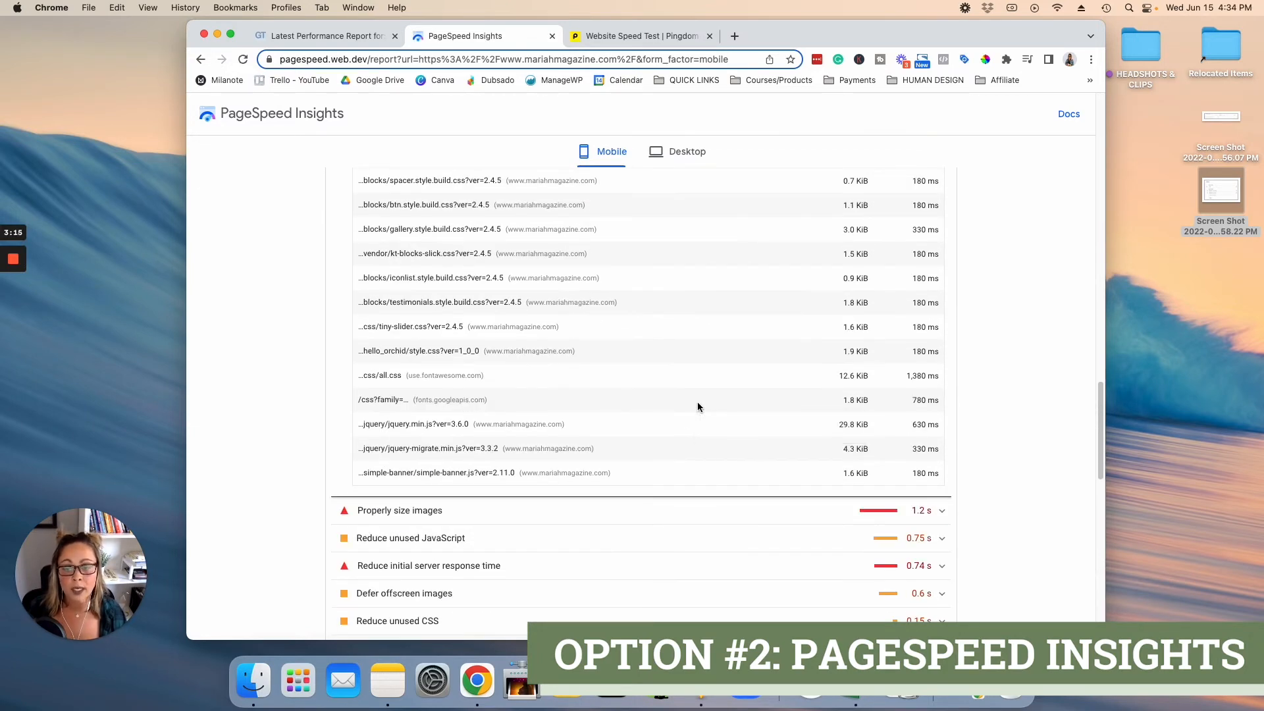
{"action": "scroll", "scroll_direction": "down", "scroll_amount": 3}
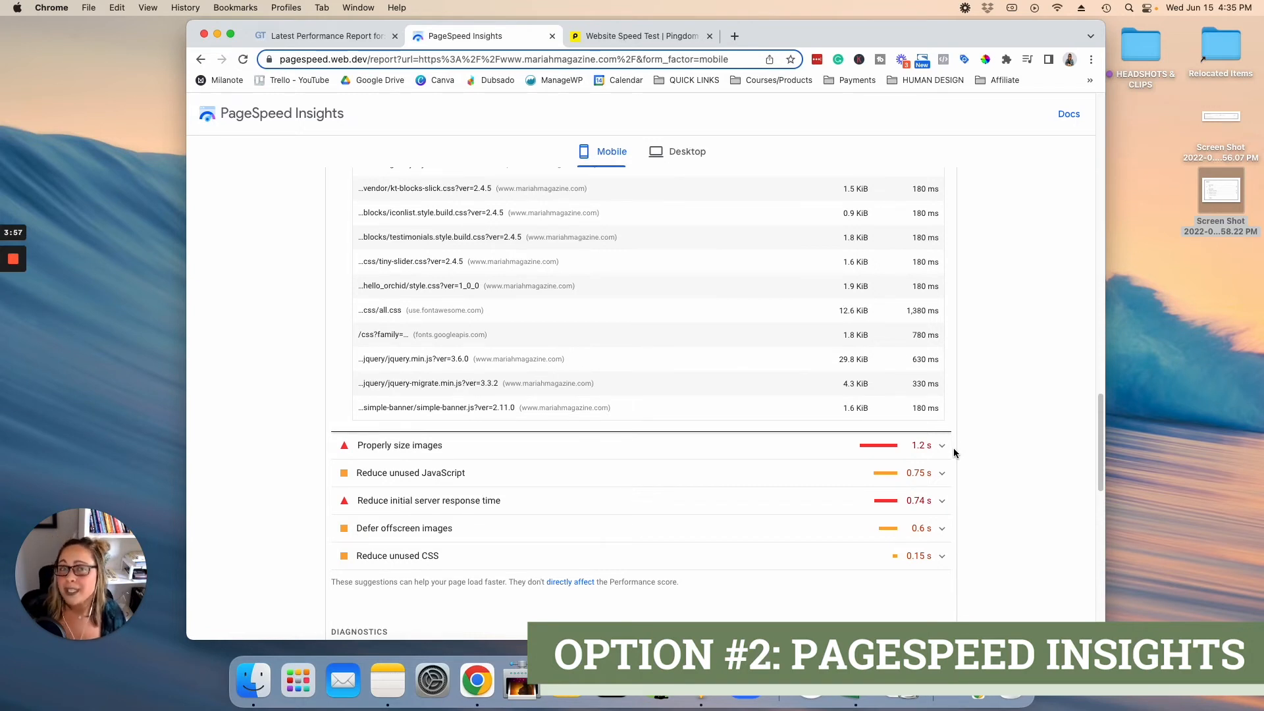
{"action": "mouse_move", "coordinate": [1082, 413]}
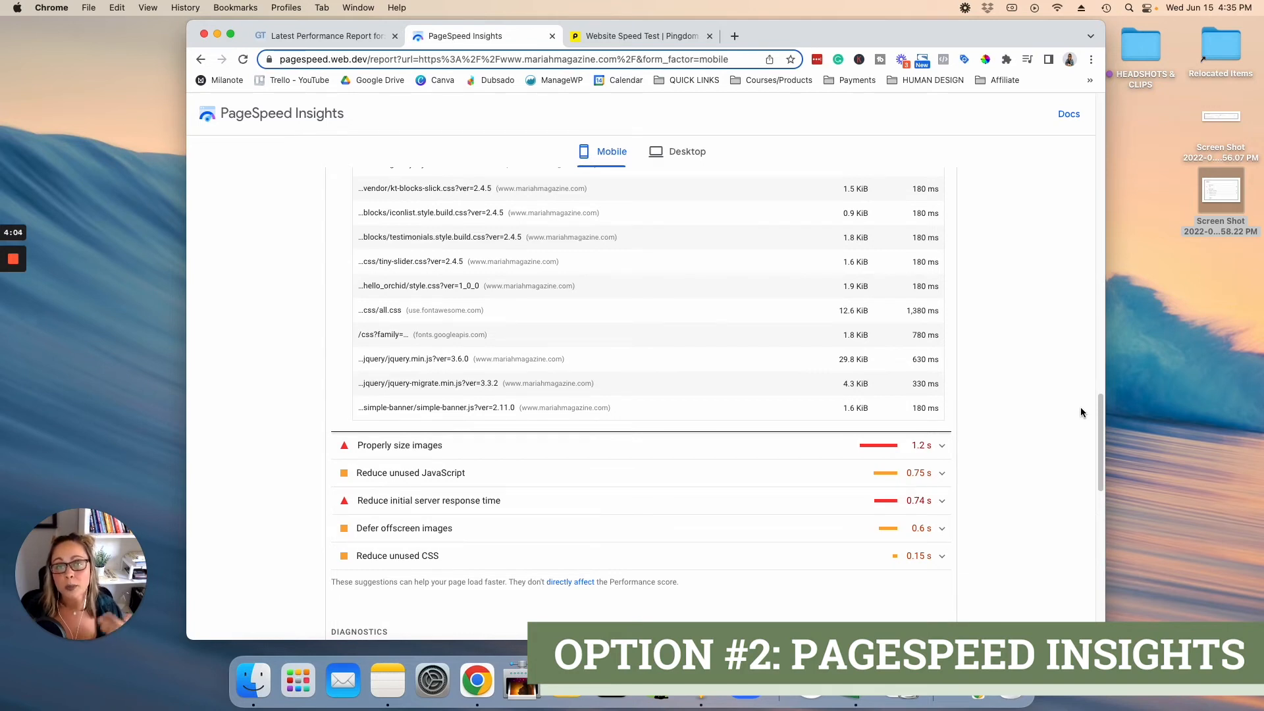
{"action": "mouse_move", "coordinate": [1066, 428]}
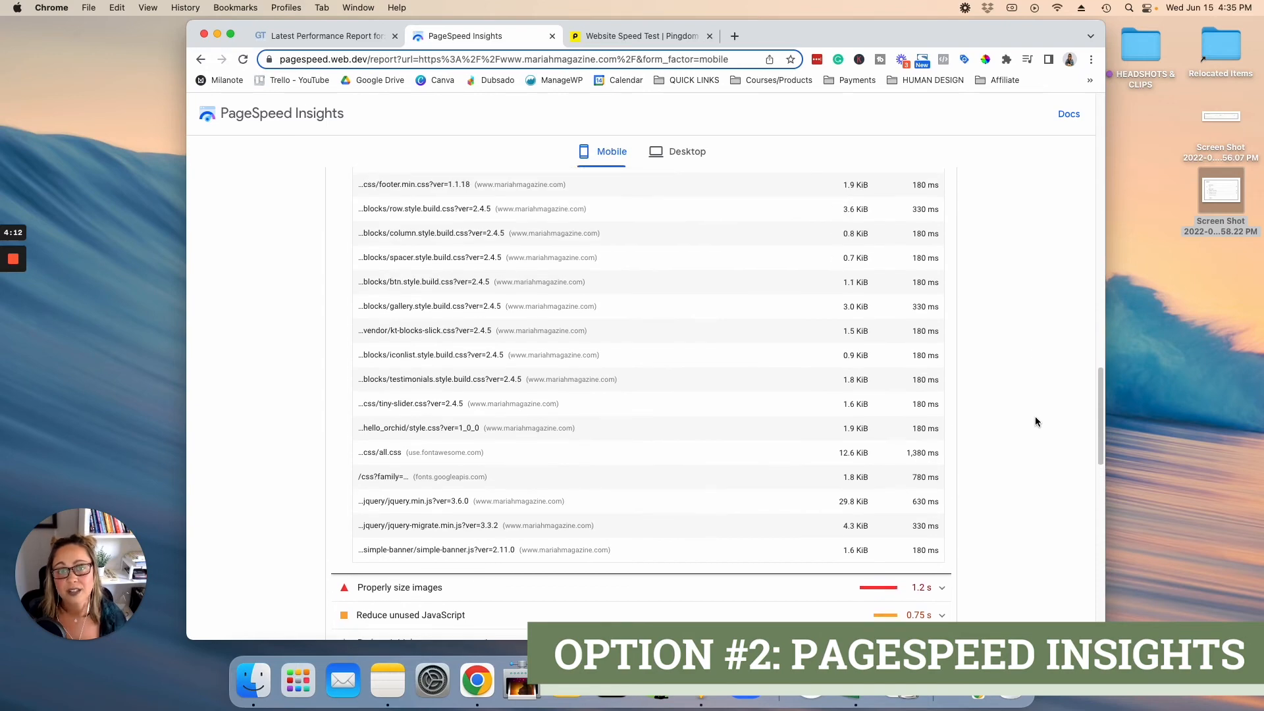
{"action": "left_click", "coordinate": [677, 152]}
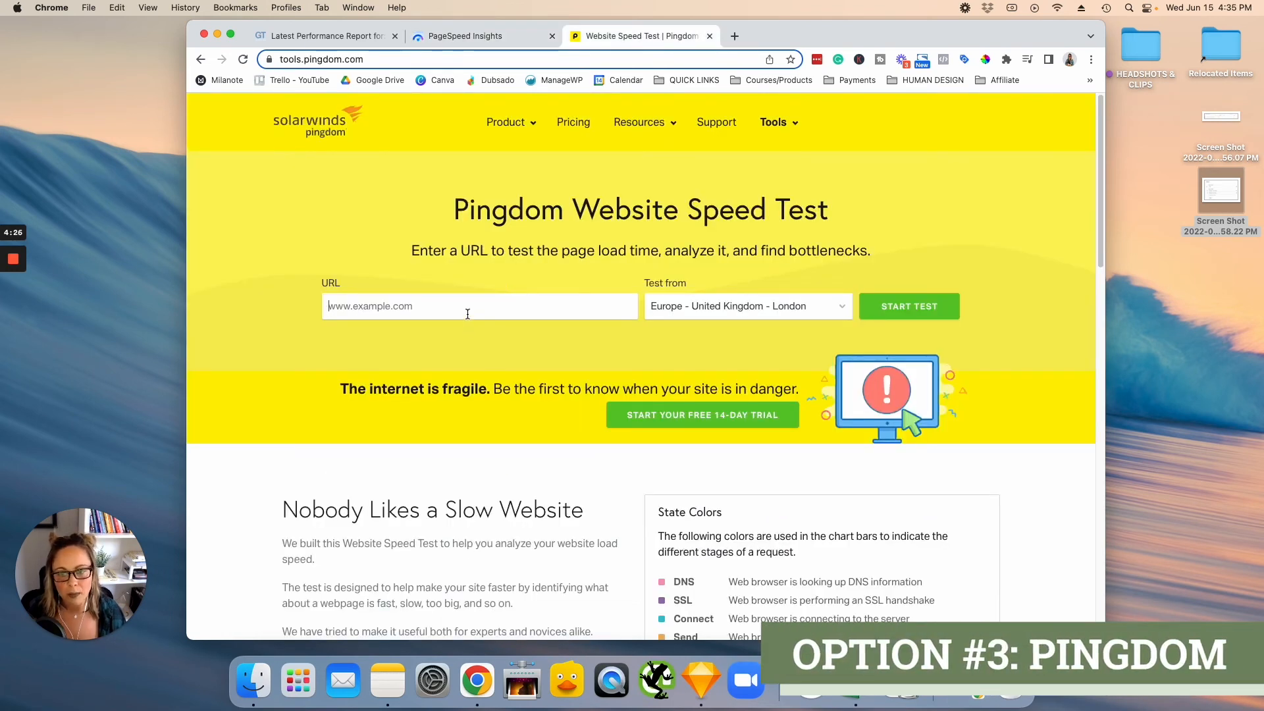
{"action": "type", "text": "https://www.loom.com/share/f05e11171c9e4dcdb70725f98e9b3796"}
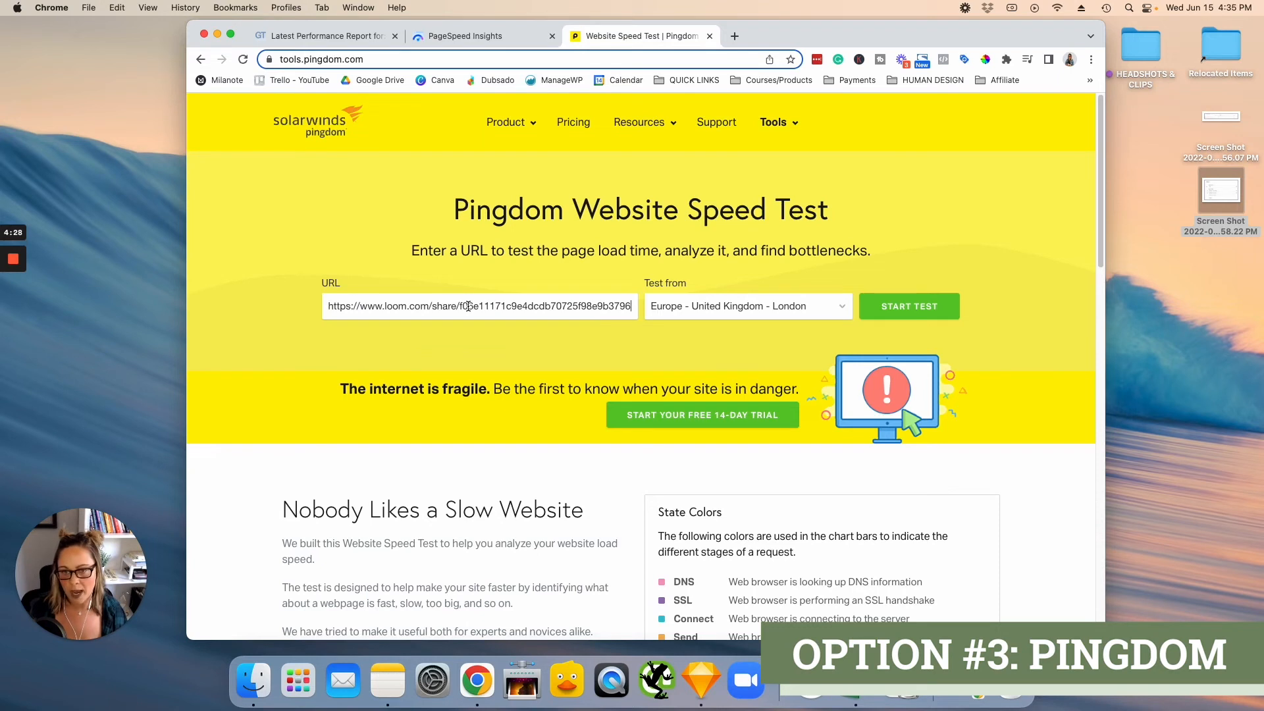
{"action": "type", "text": "ht"}
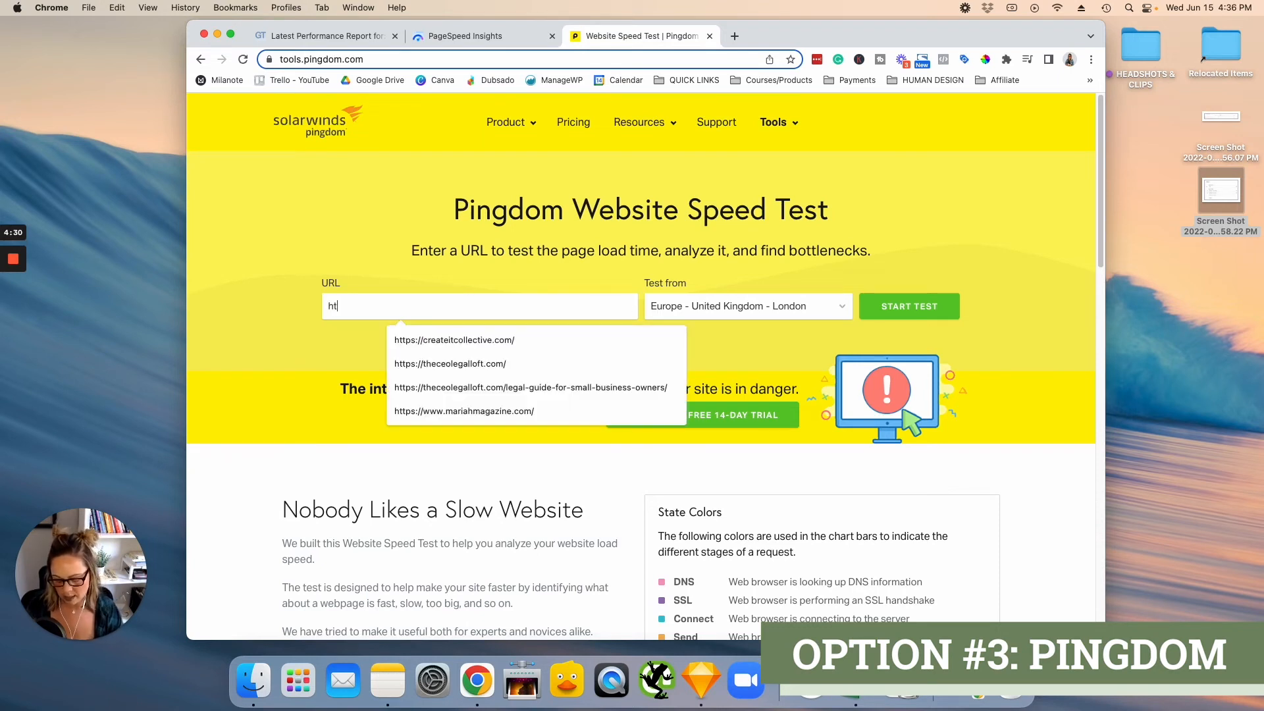
{"action": "left_click", "coordinate": [464, 410]}
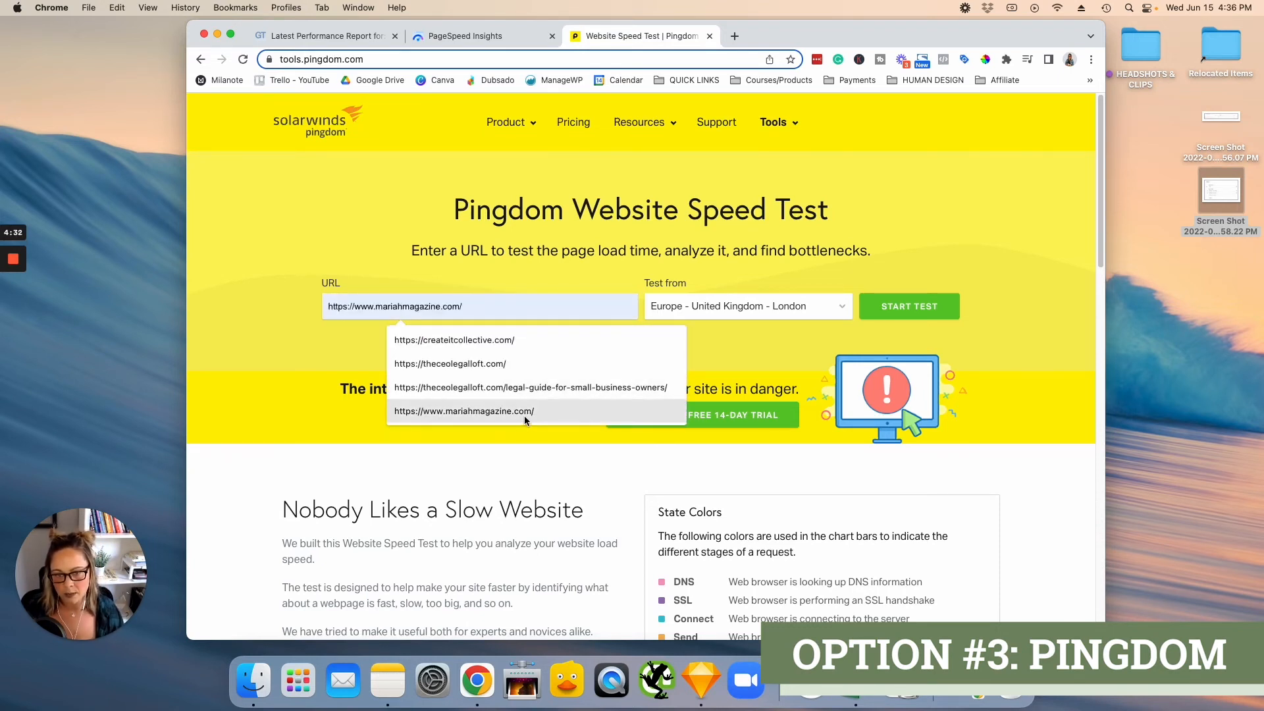
{"action": "left_click", "coordinate": [464, 411]}
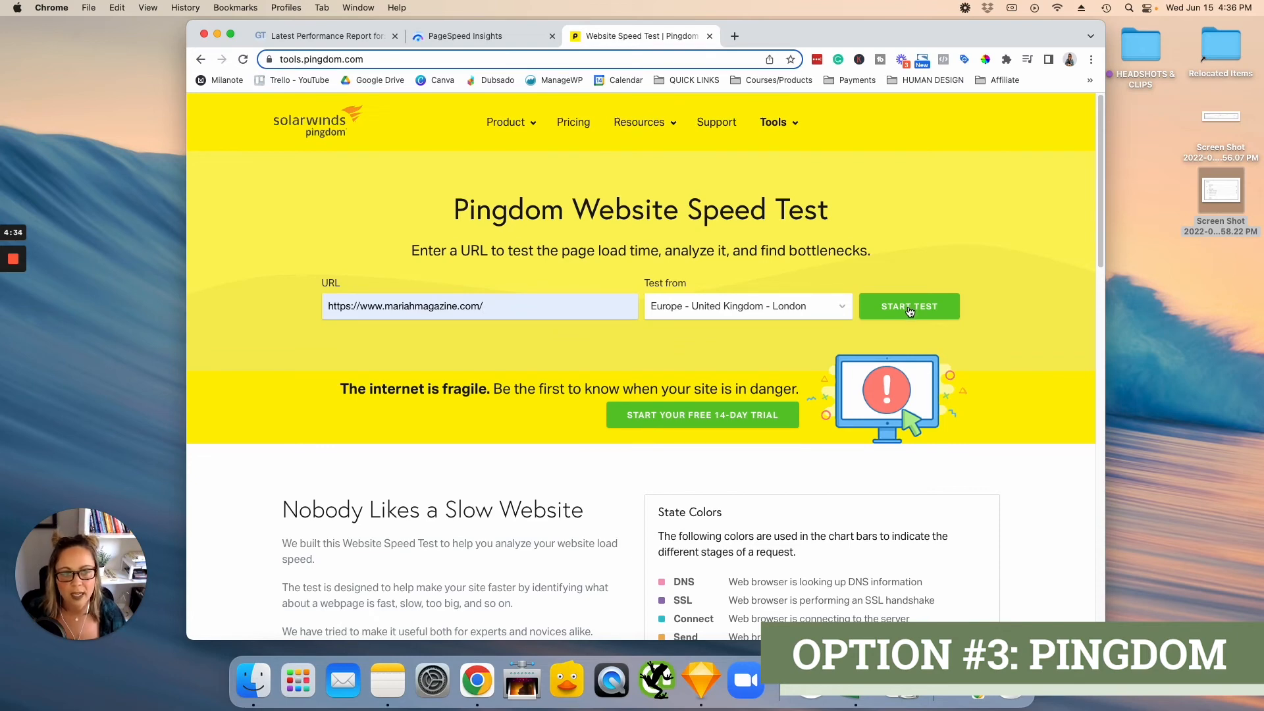
{"action": "left_click", "coordinate": [908, 305]}
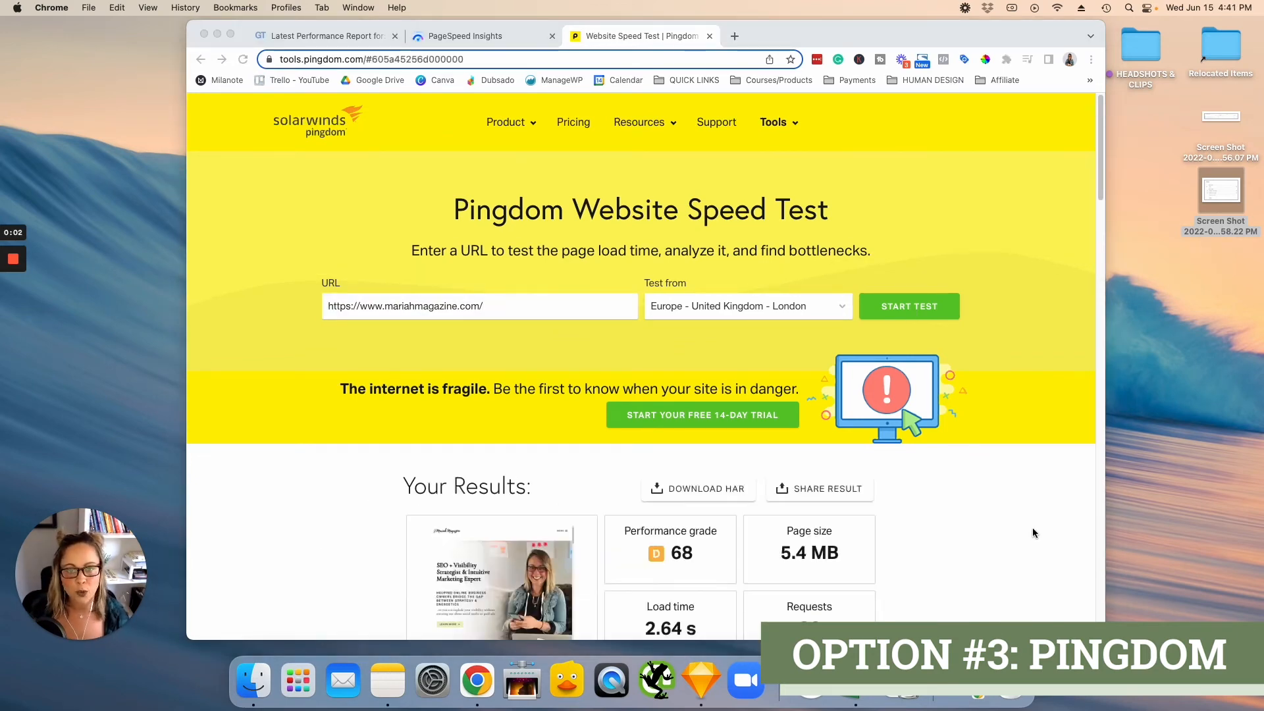
Scroll through the Pingdom results: grade 68, 5.4 MB, 2.64 s, 86 requests, suggestions.
{"action": "scroll", "scroll_direction": "down", "scroll_amount": 3}
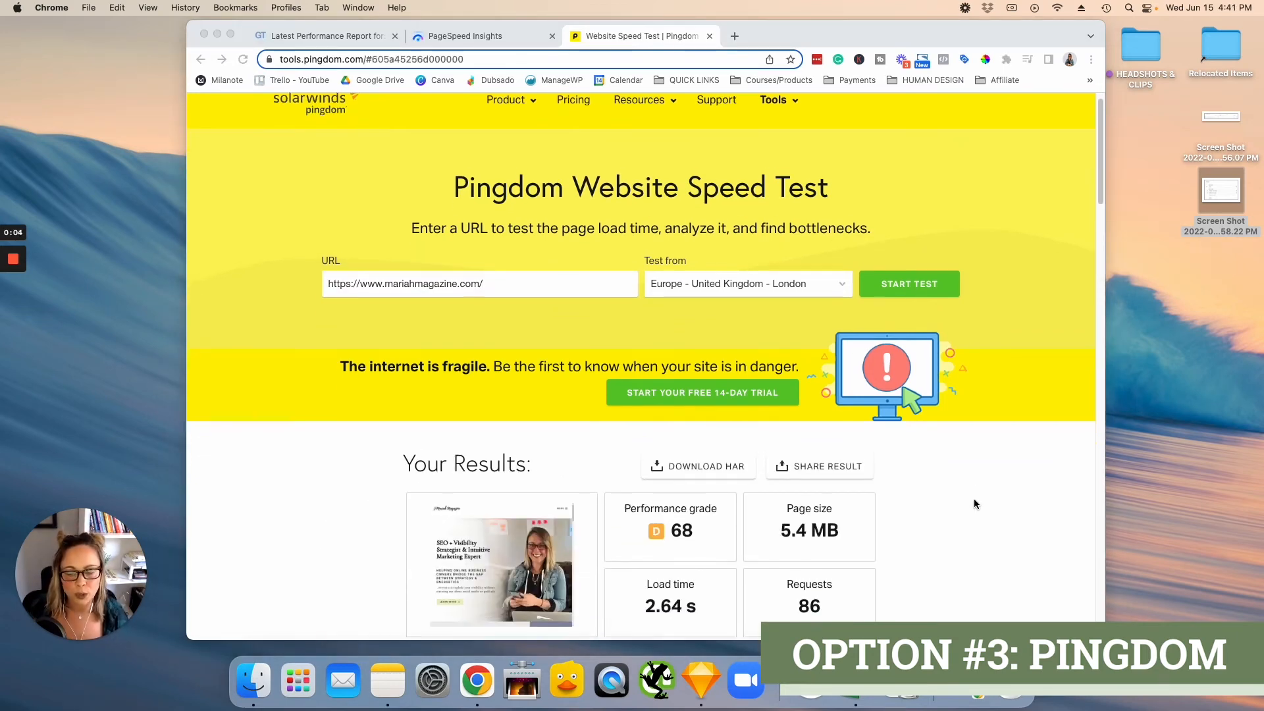
{"action": "scroll", "scroll_direction": "down", "scroll_amount": 3}
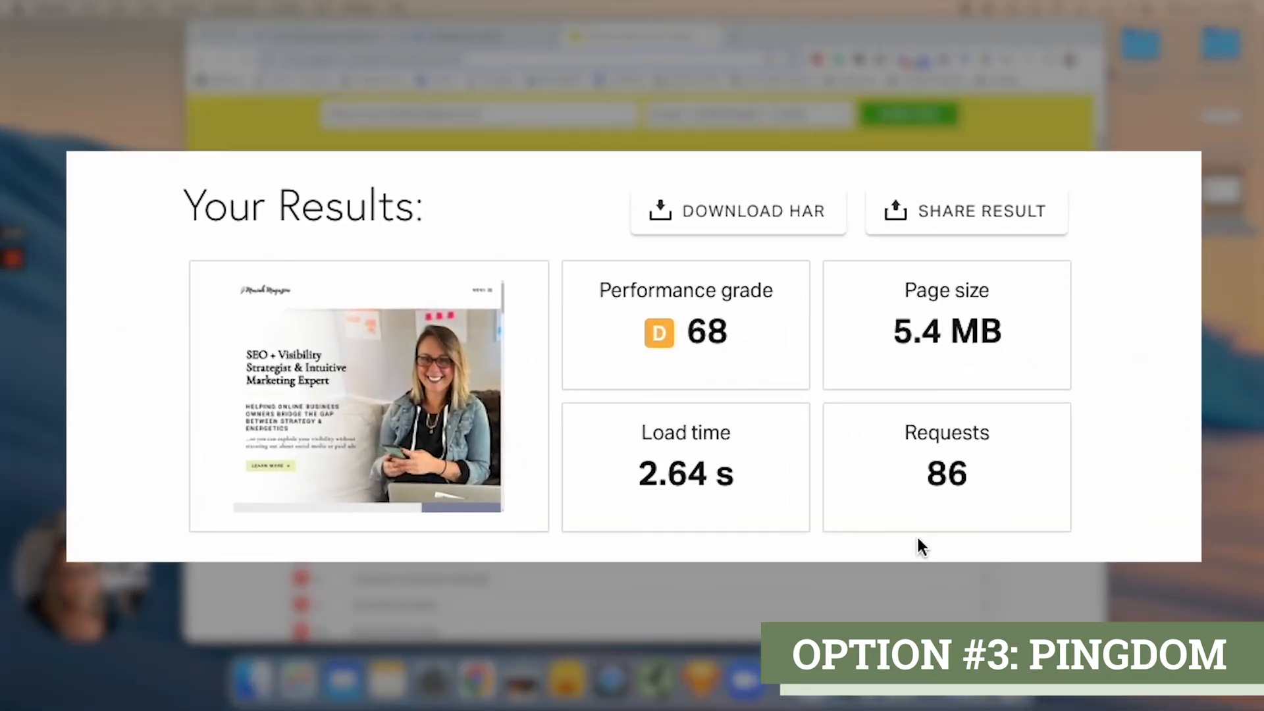
{"action": "mouse_move", "coordinate": [801, 315]}
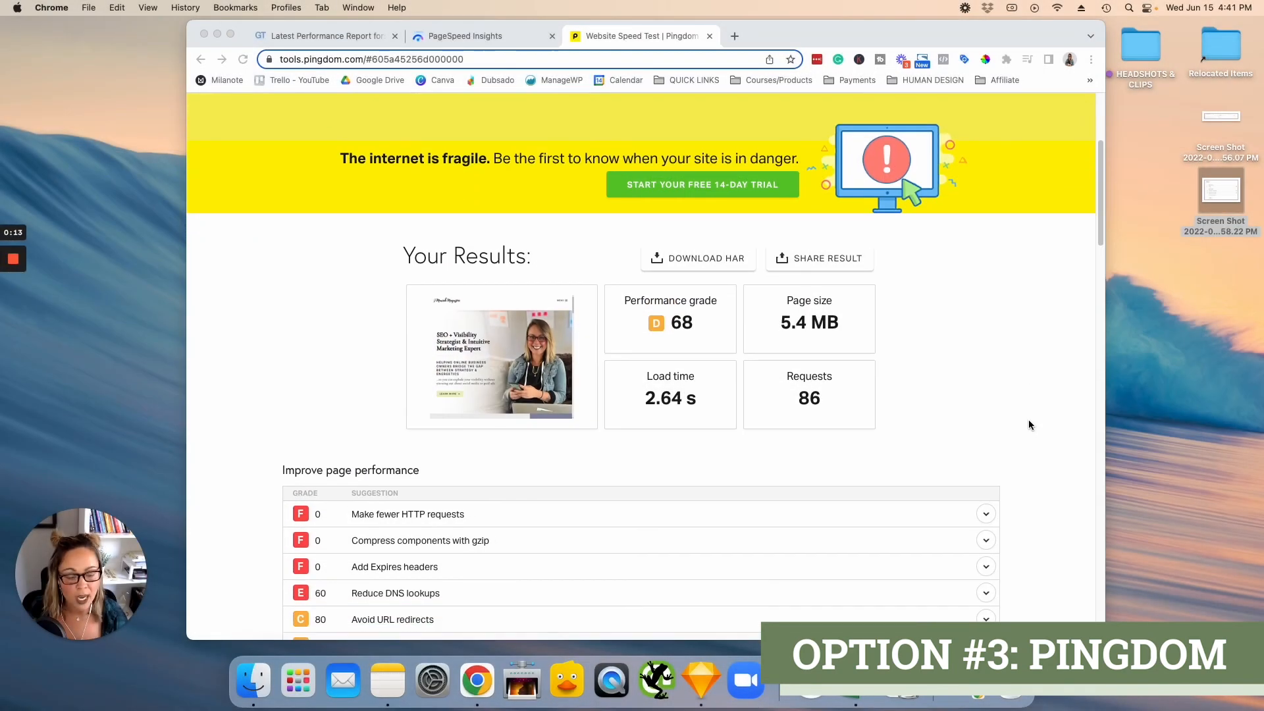
{"action": "scroll", "scroll_direction": "down", "scroll_amount": 3}
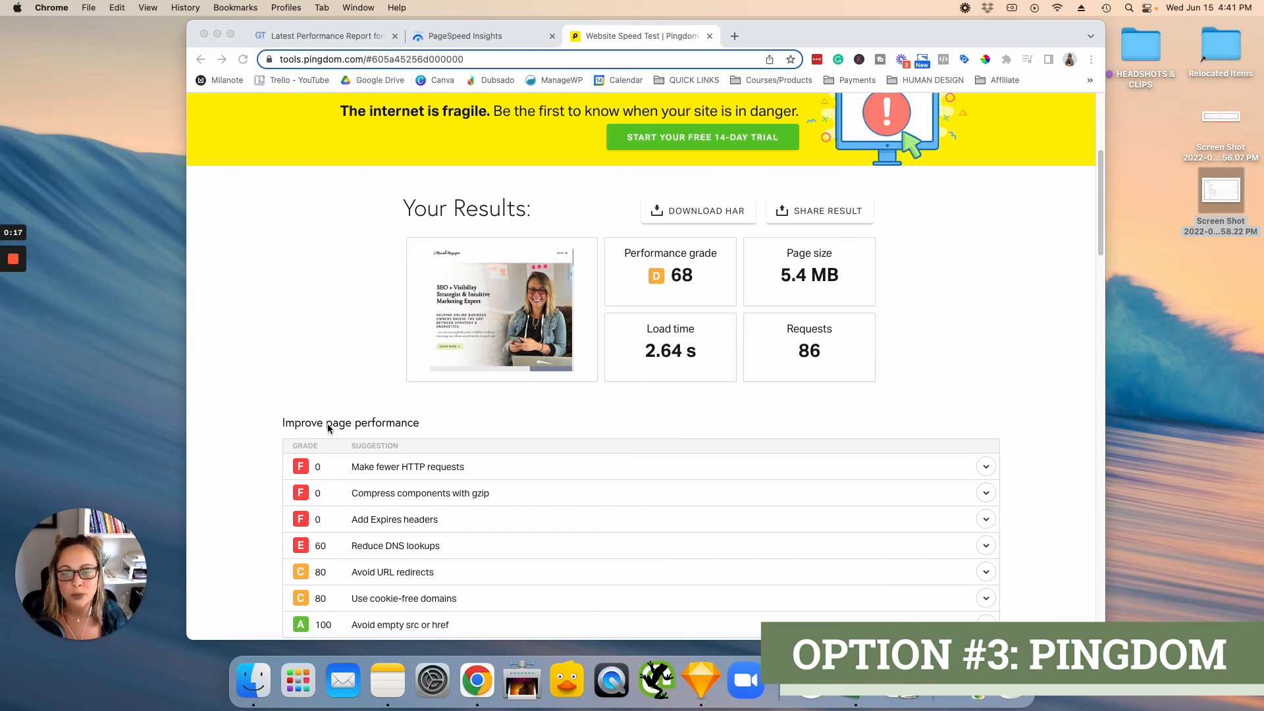
{"action": "scroll", "scroll_direction": "down", "scroll_amount": 3}
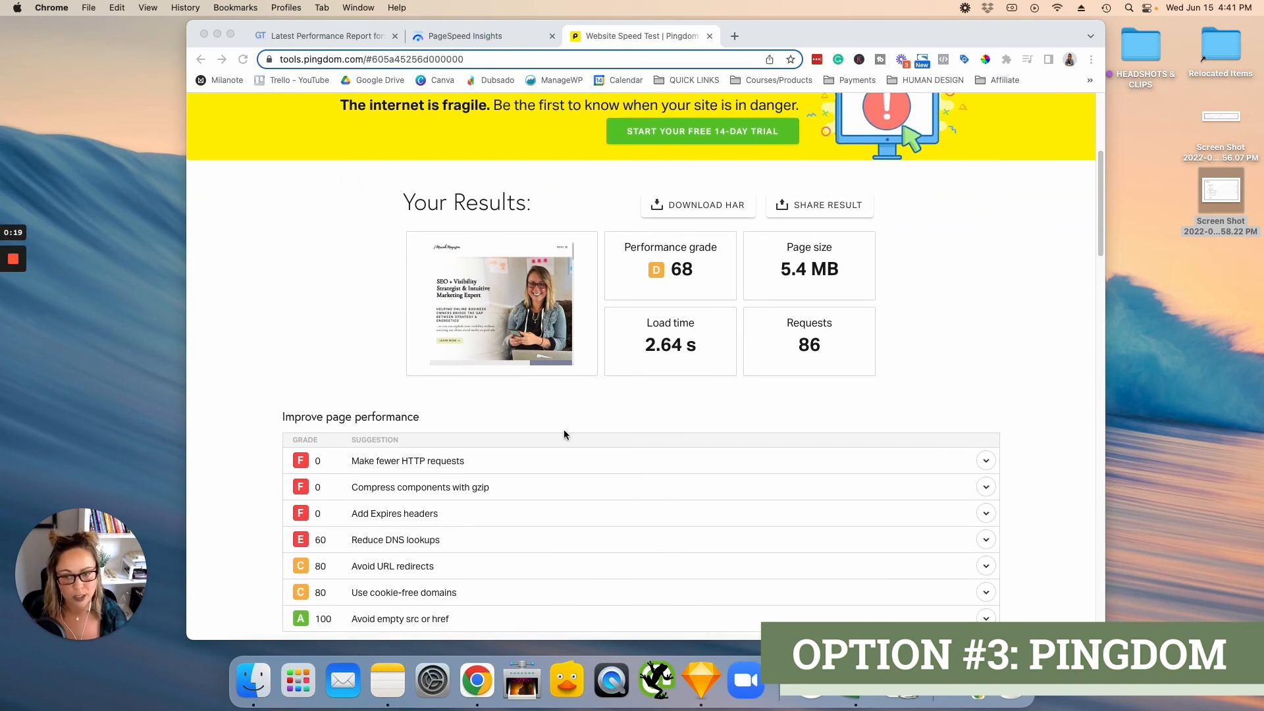
{"action": "scroll", "scroll_direction": "down", "scroll_amount": 3}
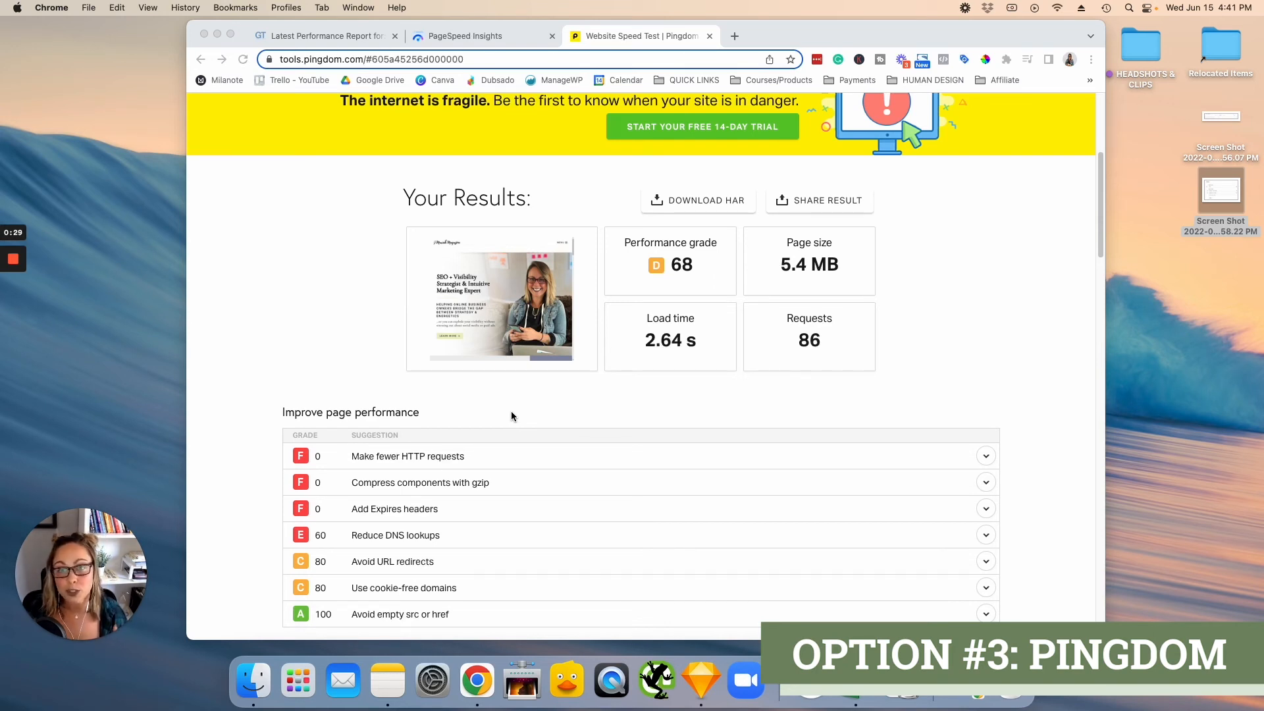
{"action": "scroll", "scroll_direction": "down", "scroll_amount": 3}
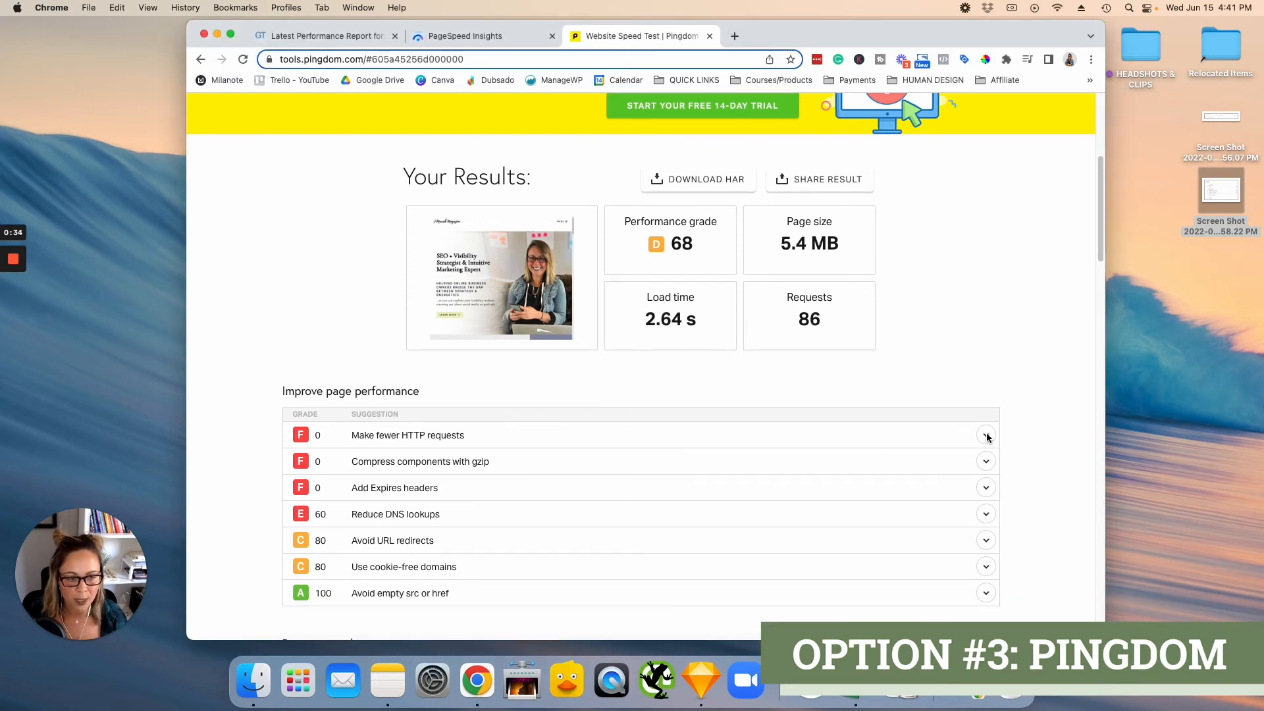
Expand 'Make fewer HTTP requests' and 'Avoid URL redirects', glancing briefly at GTmetrix.
{"action": "left_click", "coordinate": [985, 435]}
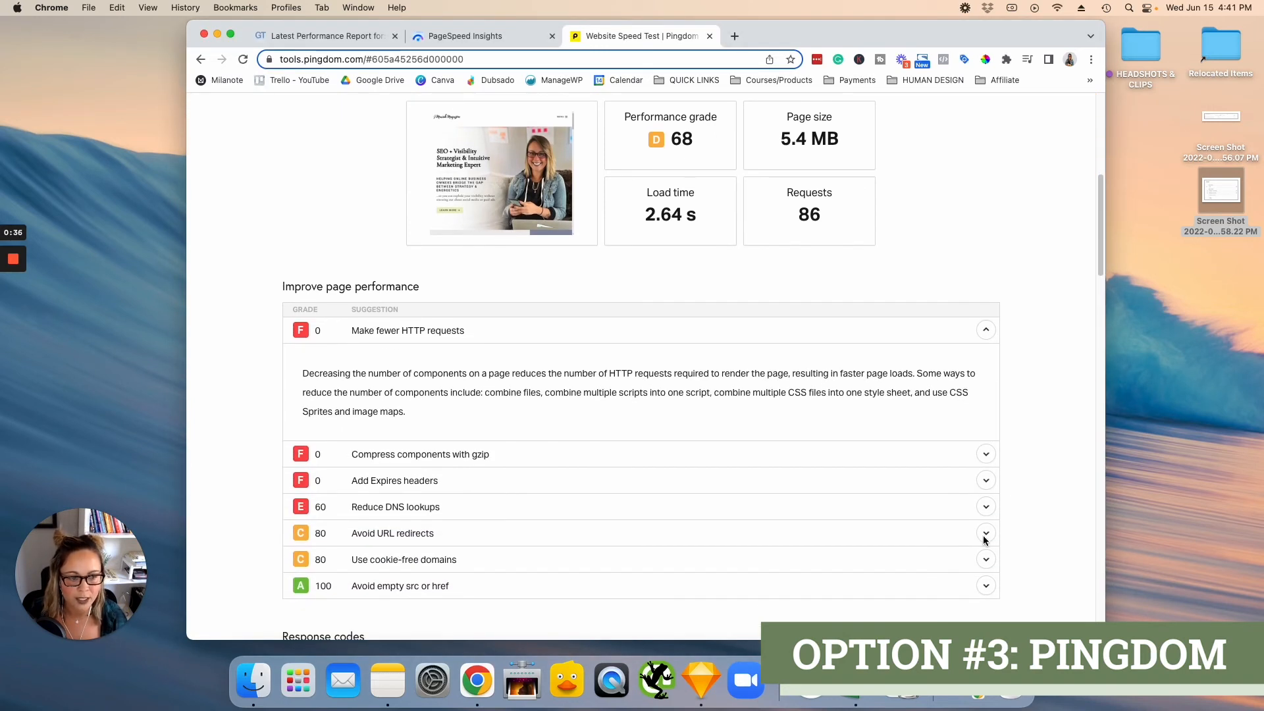
{"action": "left_click", "coordinate": [984, 532]}
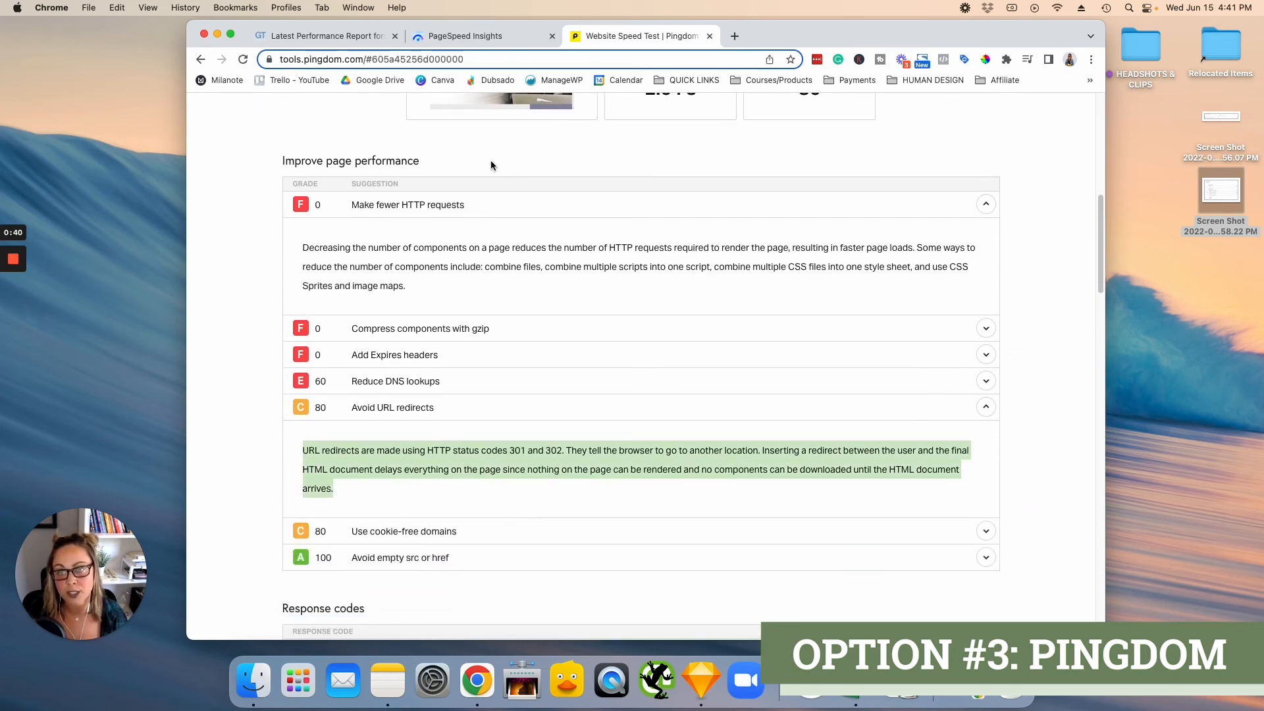
{"action": "left_click", "coordinate": [322, 36]}
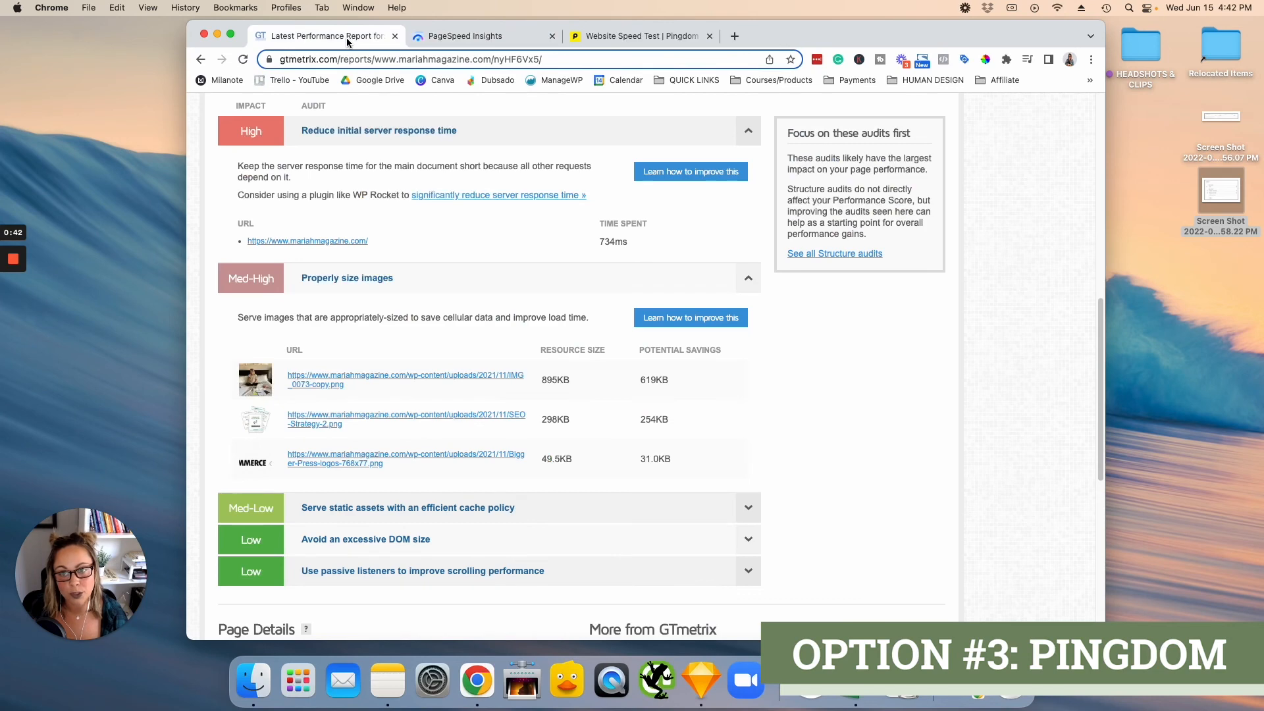
{"action": "left_click", "coordinate": [641, 35]}
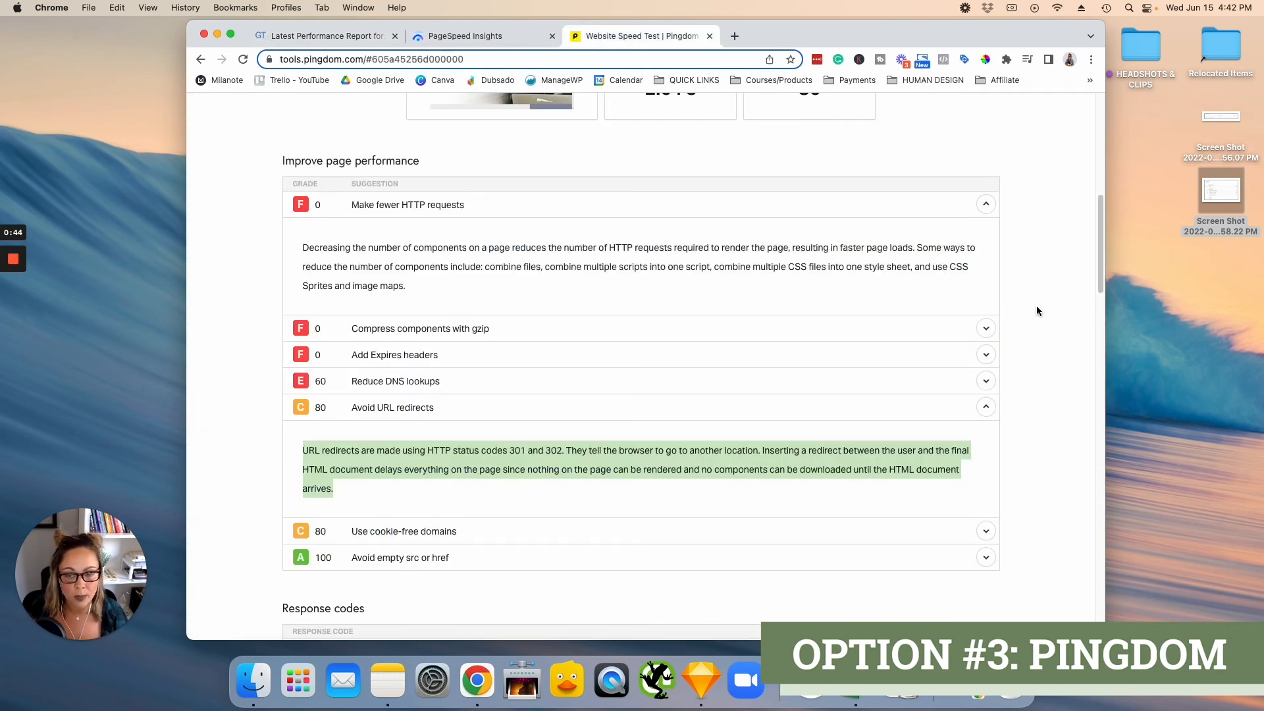